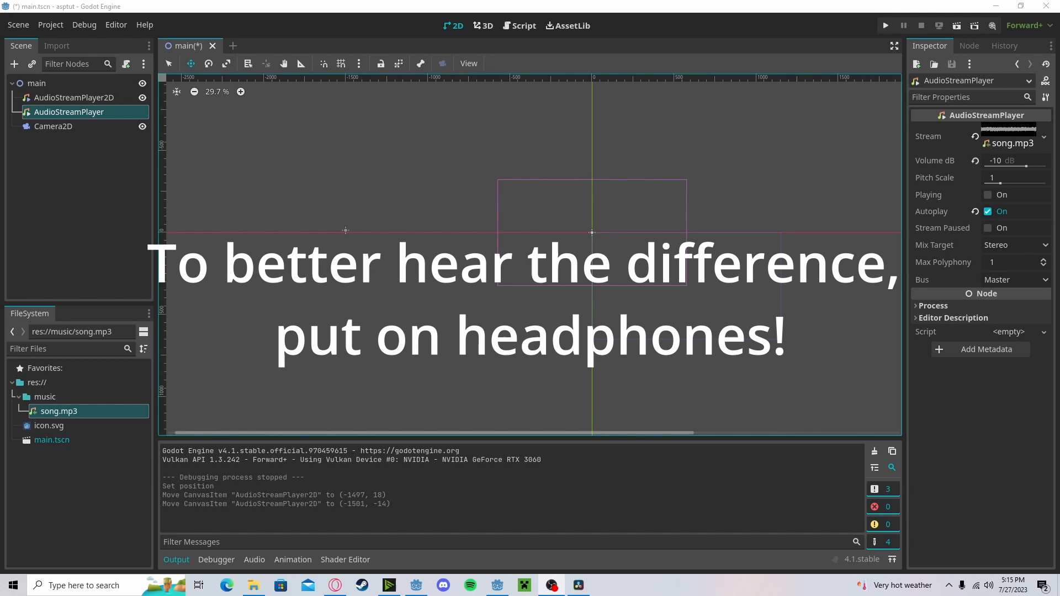
Enable Autoplay on the AudioStreamPlayer2D, then run the project and stop it
click(74, 97)
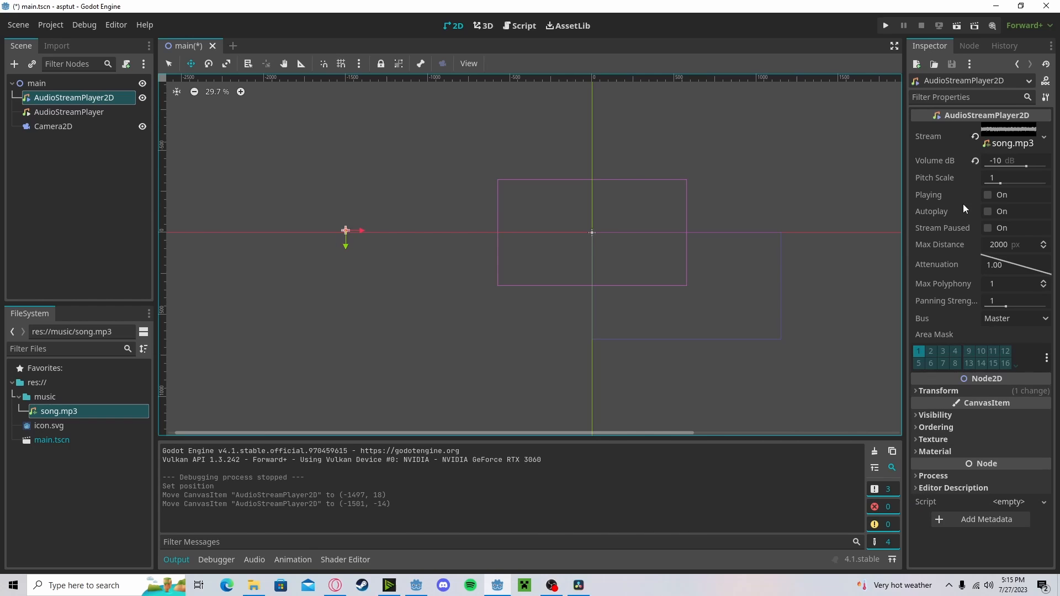
click(69, 112)
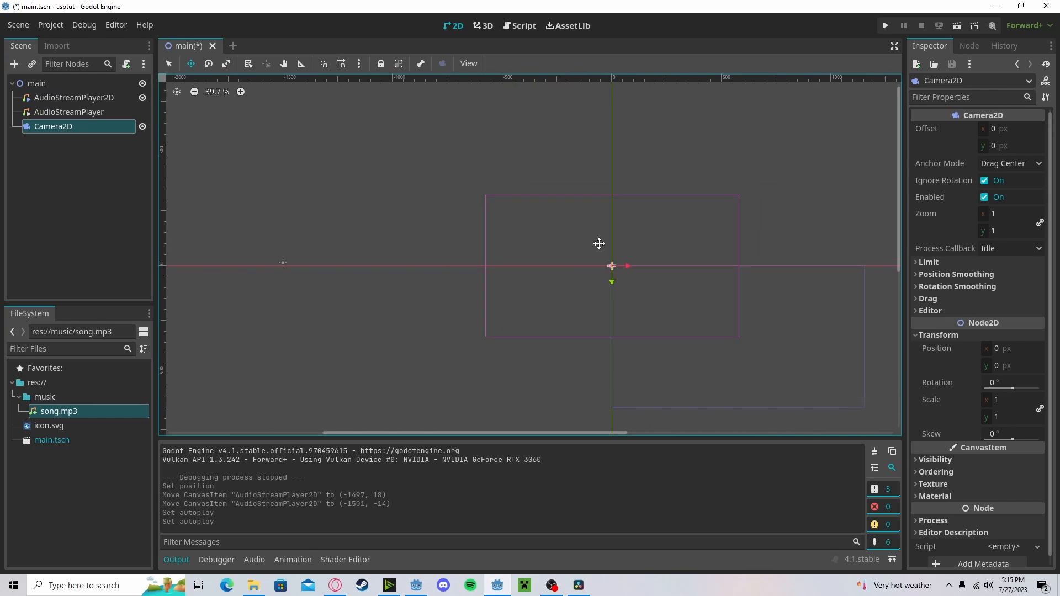
mouse_move(545, 165)
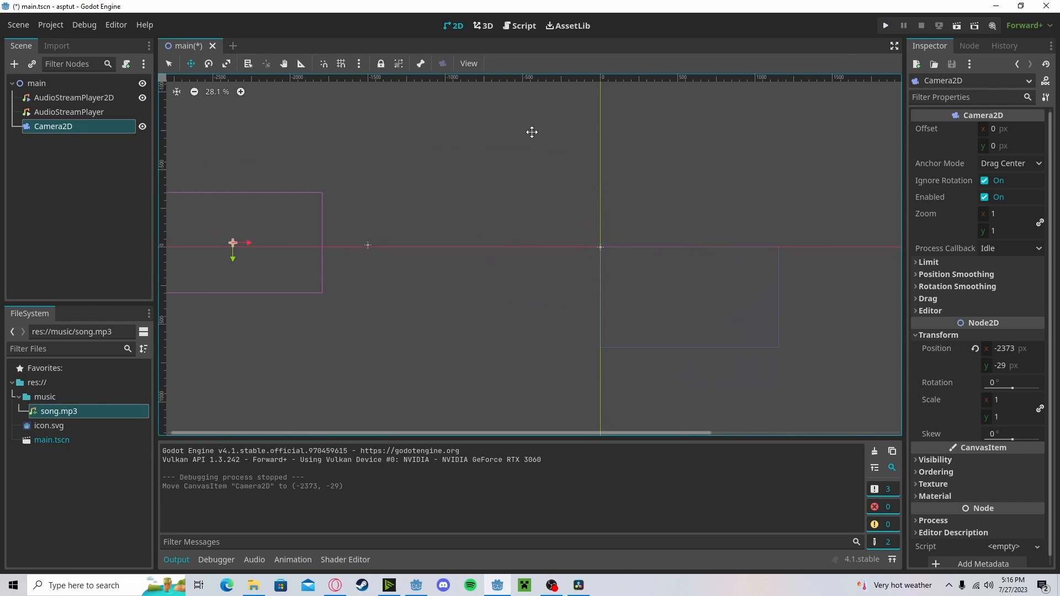
click(884, 25)
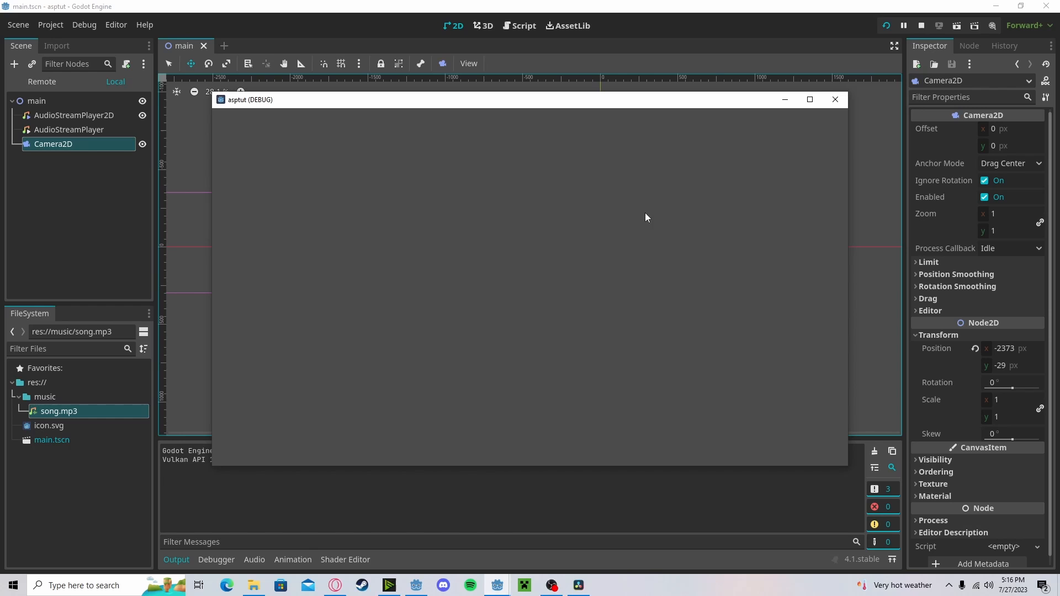
click(835, 99)
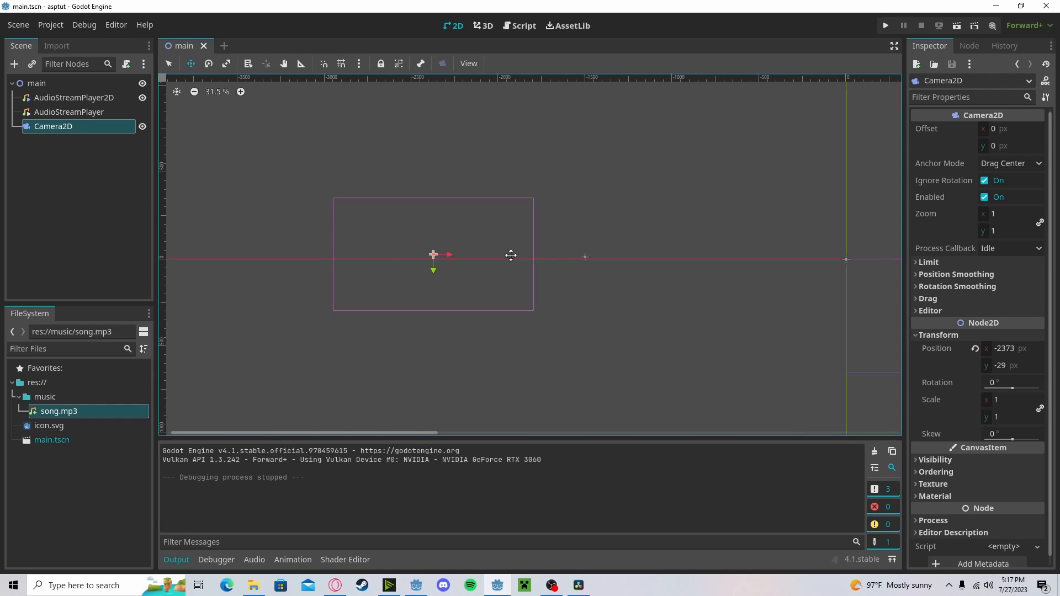
mouse_move(82, 118)
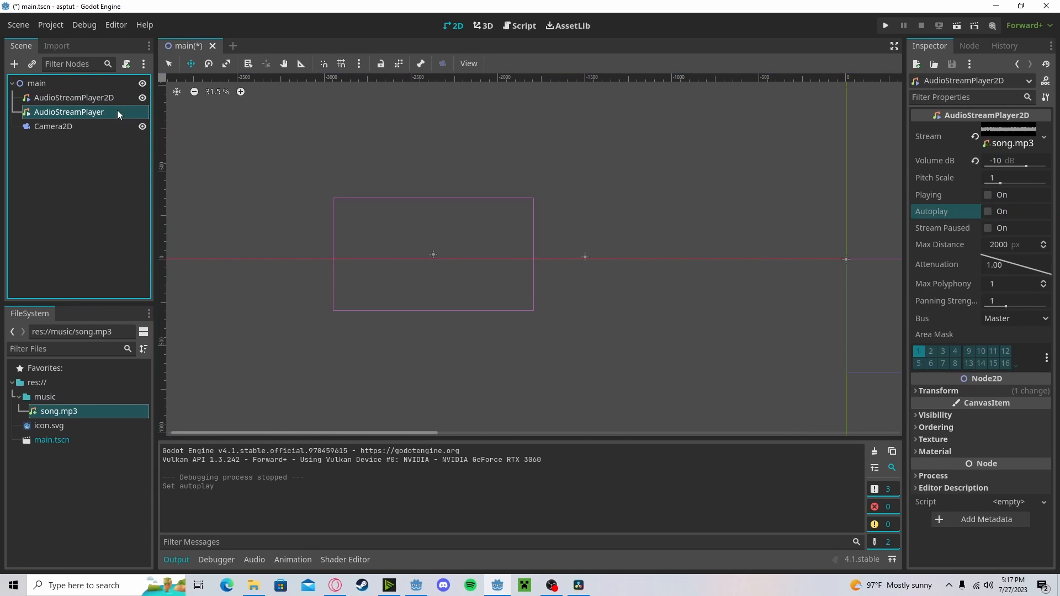
Move Autoplay to the plain AudioStreamPlayer holding song.mp3 and run the scene again
click(69, 112)
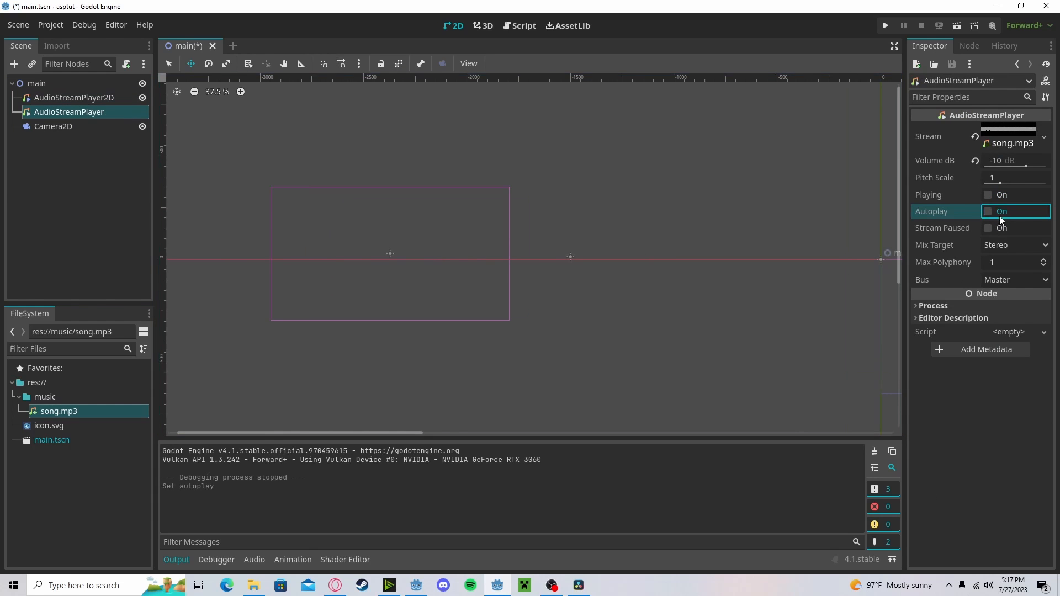
click(987, 211)
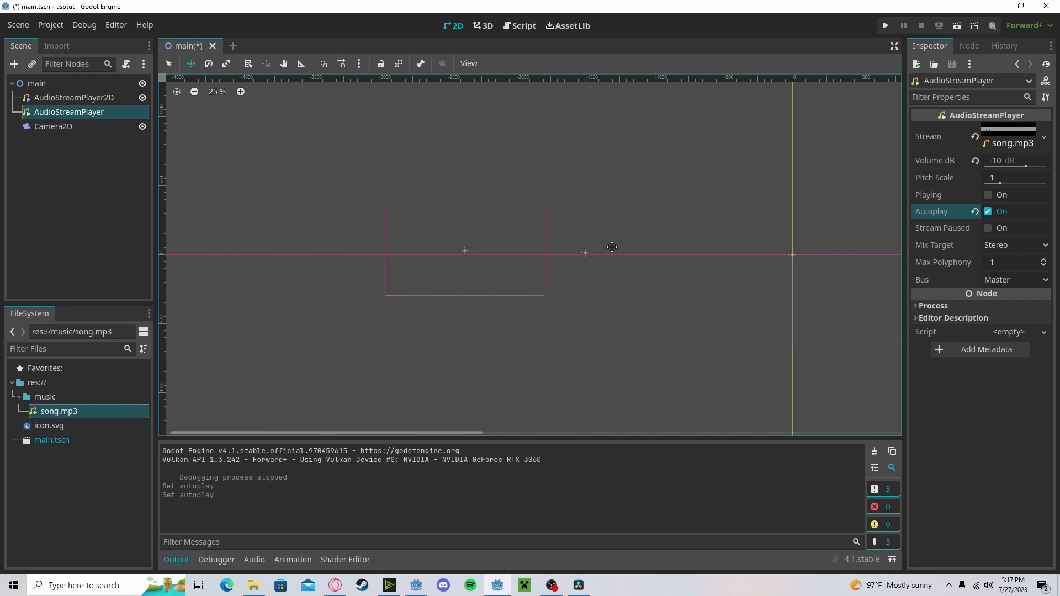
mouse_move(880, 82)
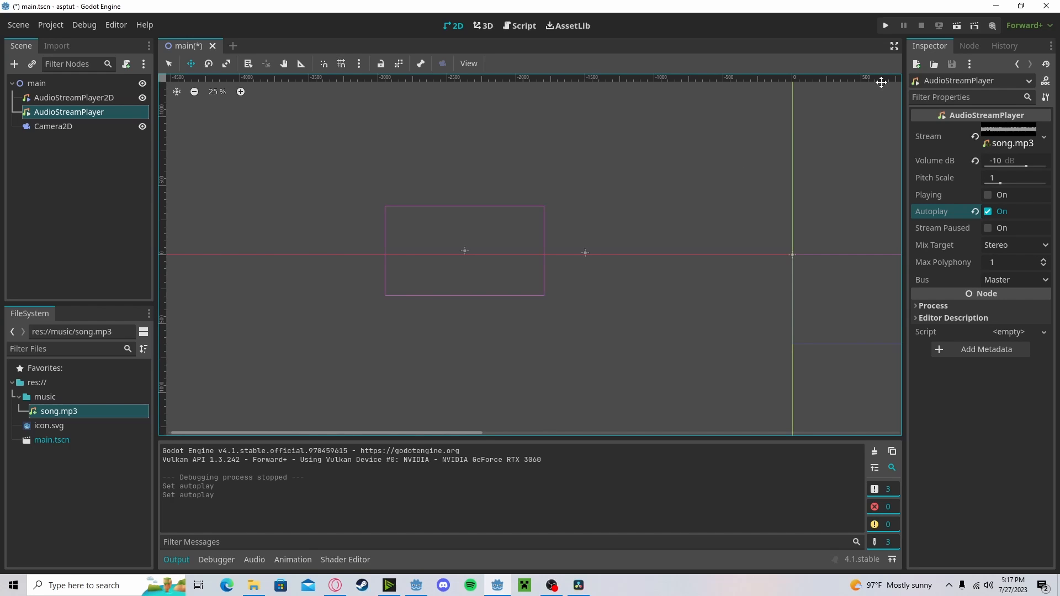
mouse_move(875, 50)
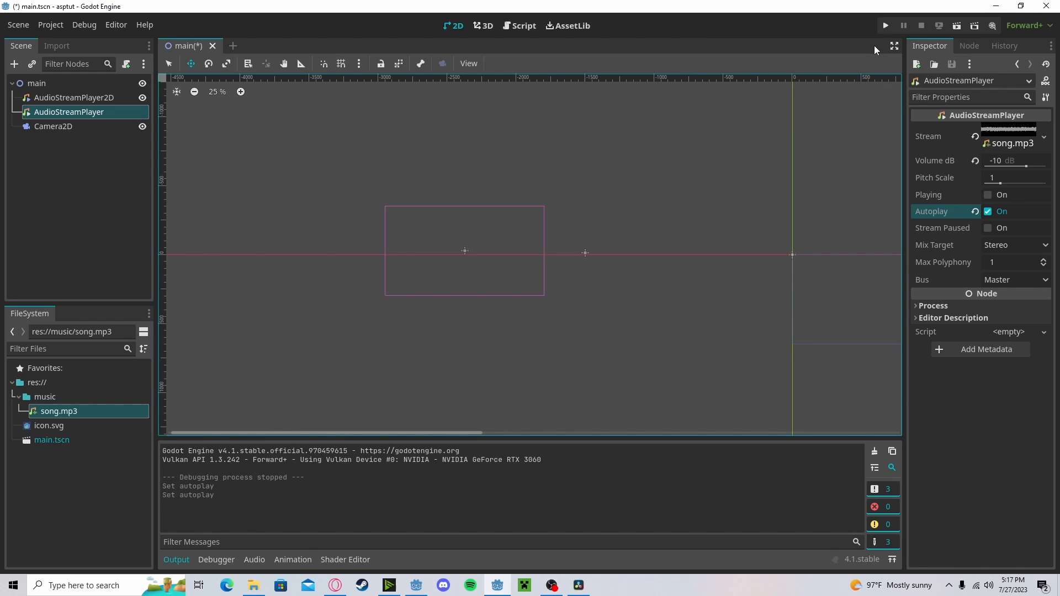
click(885, 25)
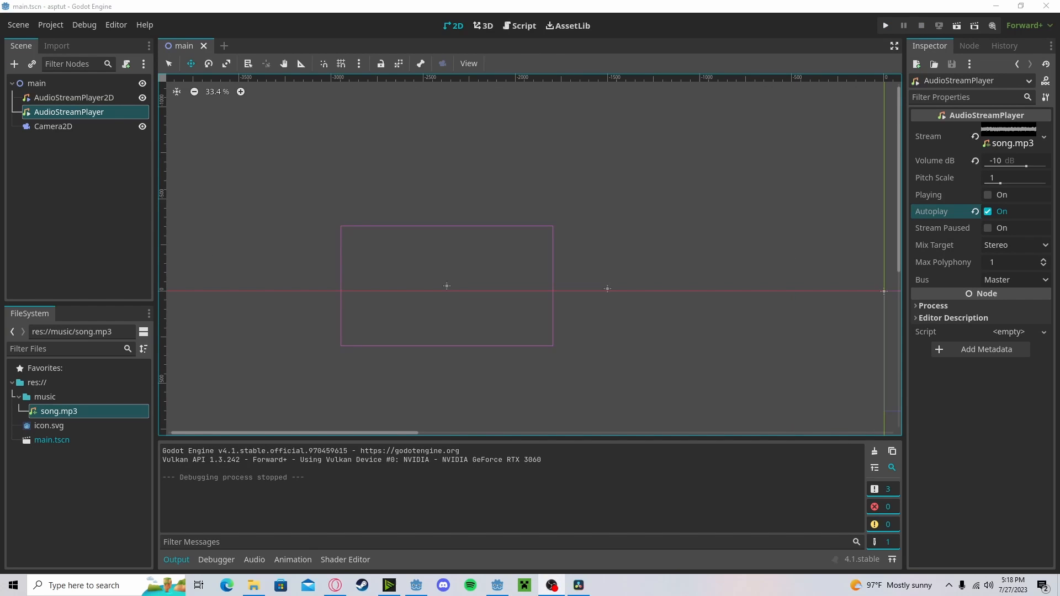
click(12, 79)
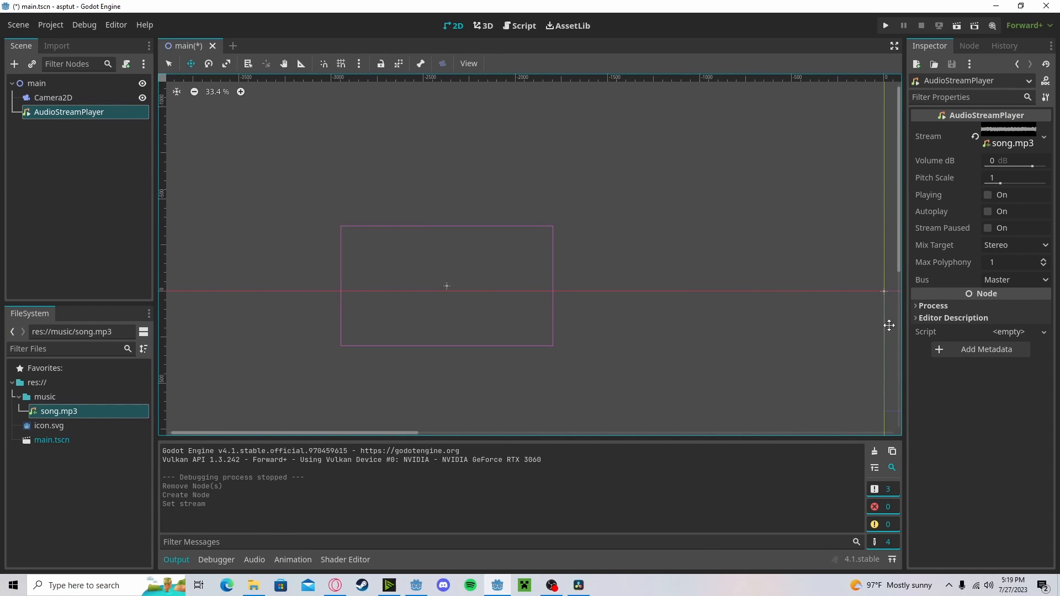
mouse_move(943, 161)
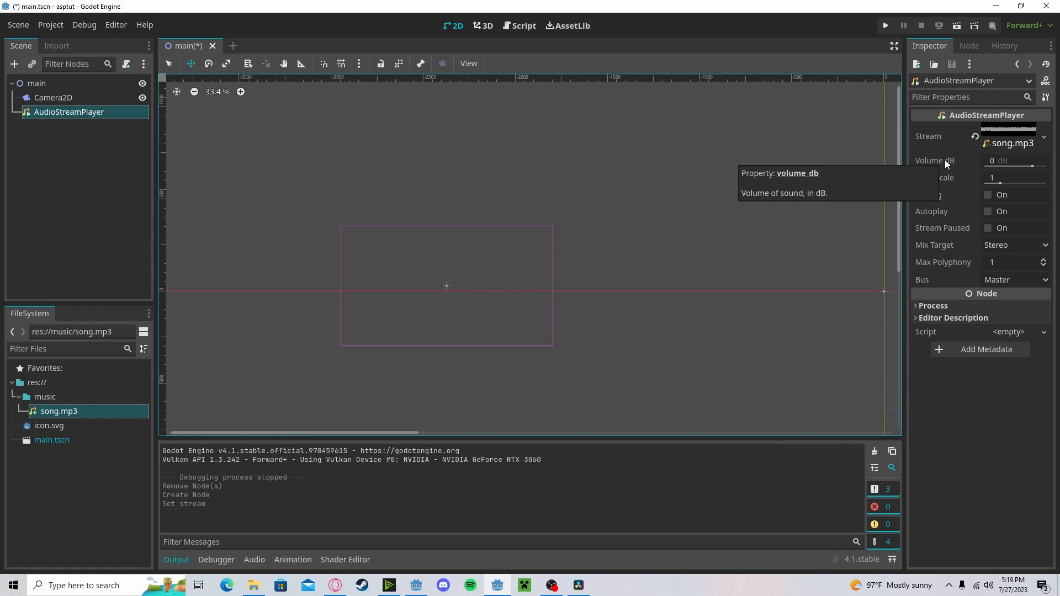
mouse_move(997, 163)
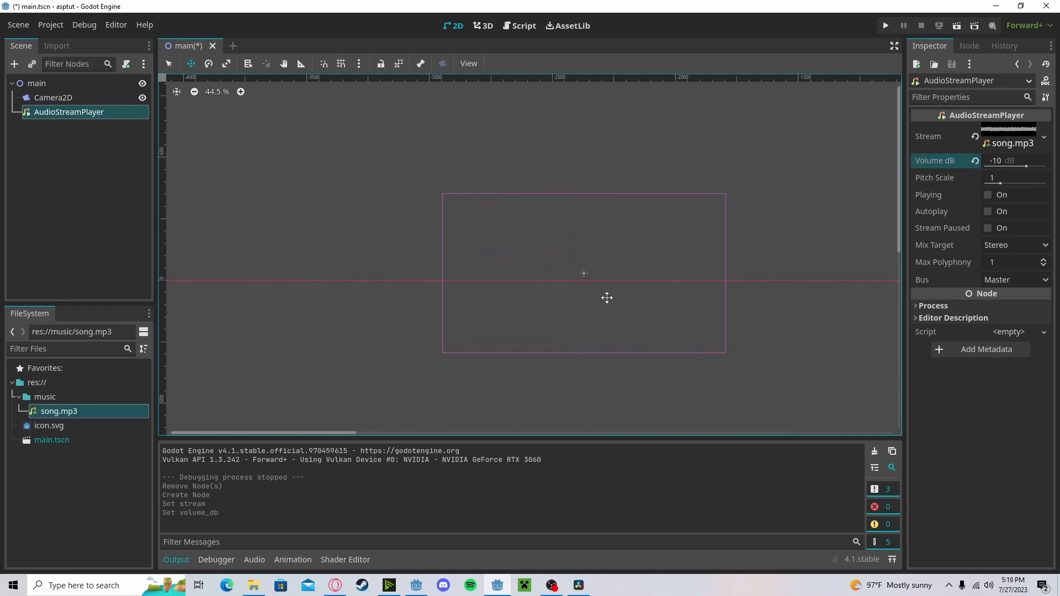
Preview song.mp3 on the new player, enable Autoplay, then run and stop the game
click(988, 194)
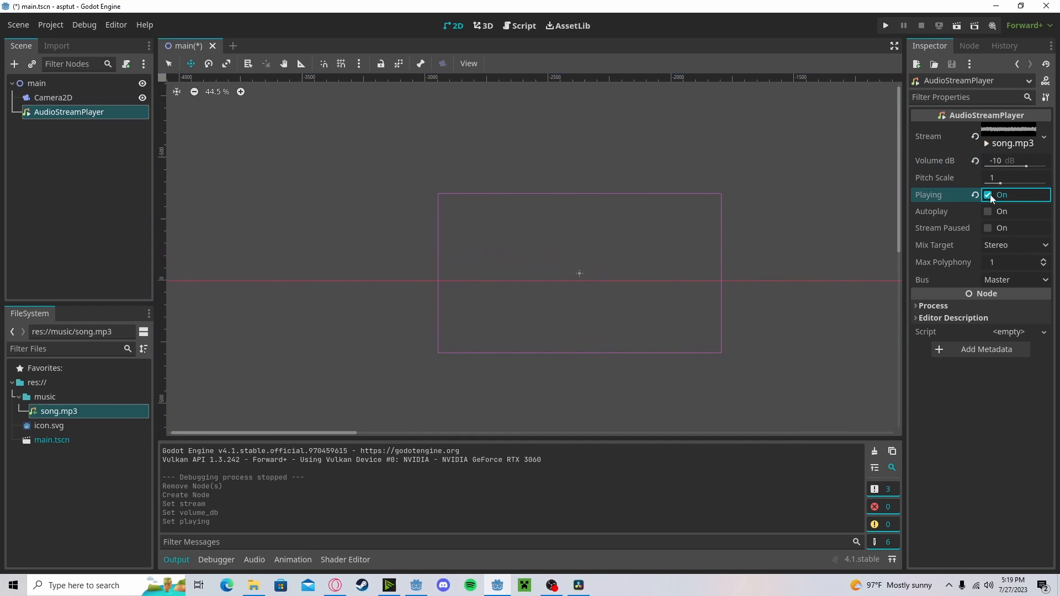
click(987, 194)
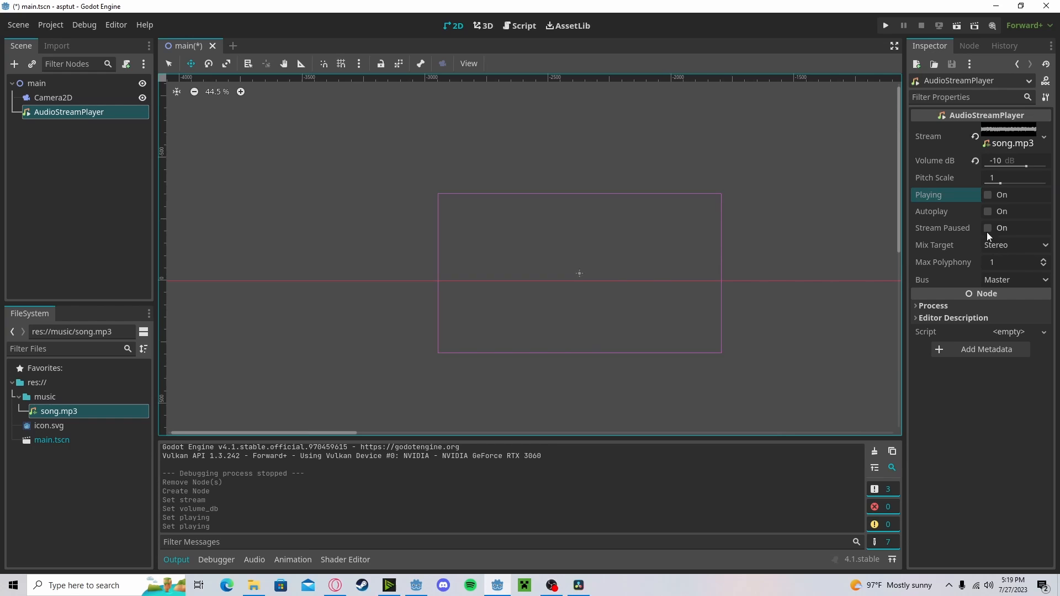
click(987, 227)
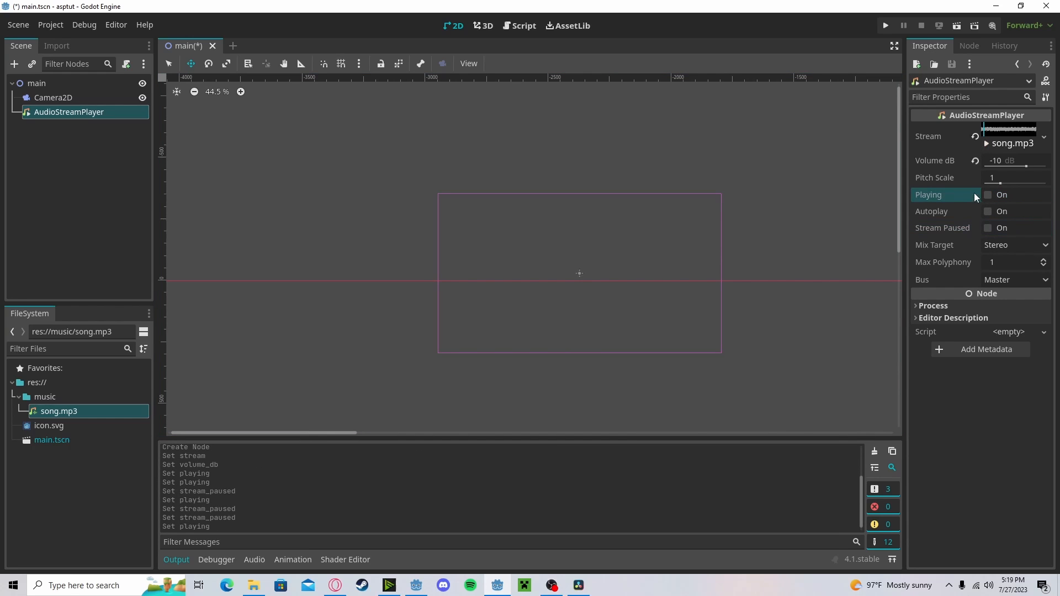
click(988, 211)
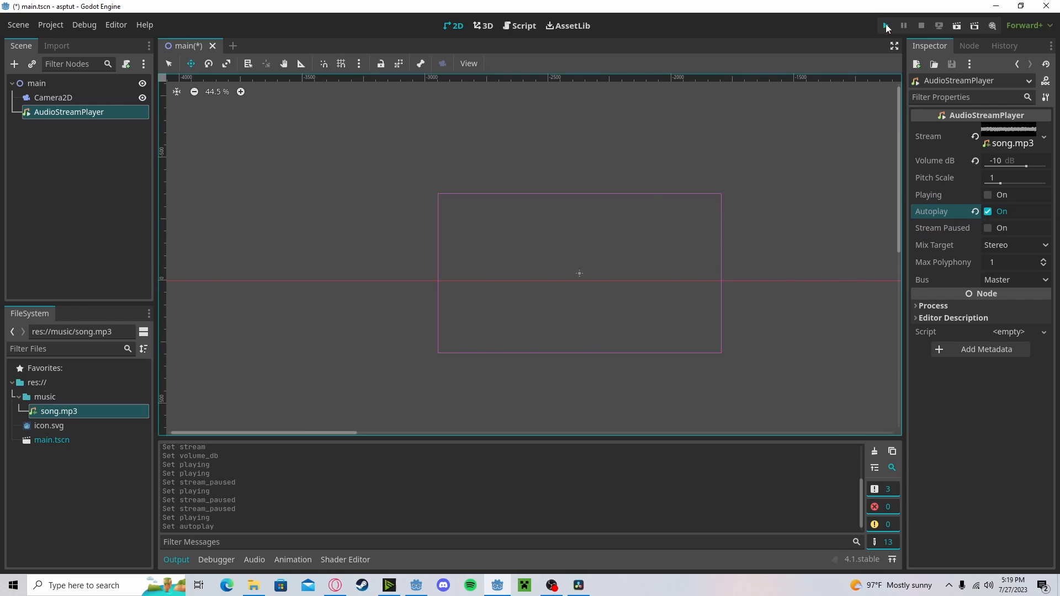
click(885, 25)
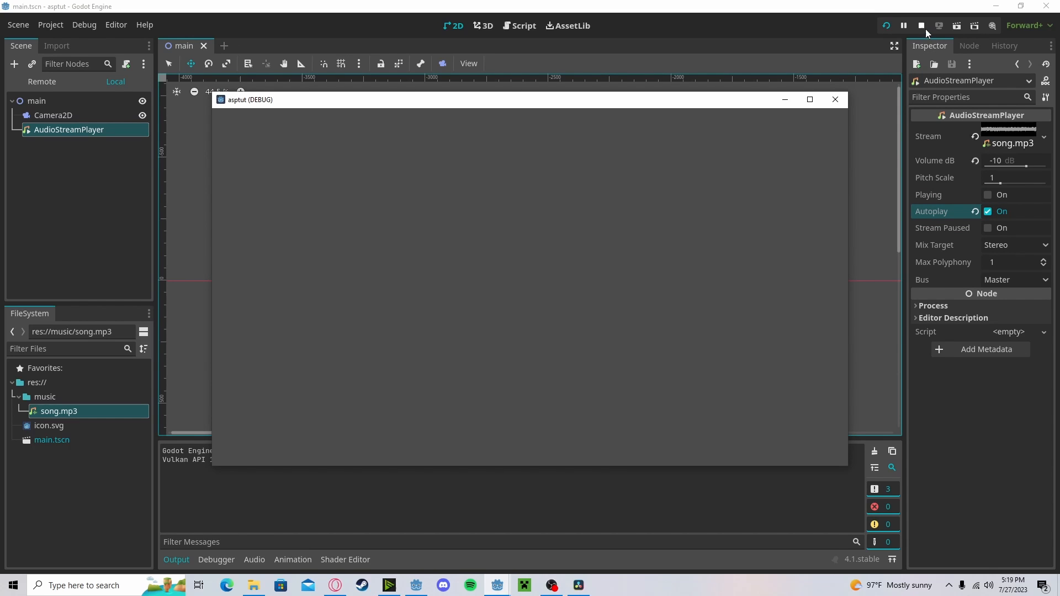
click(921, 25)
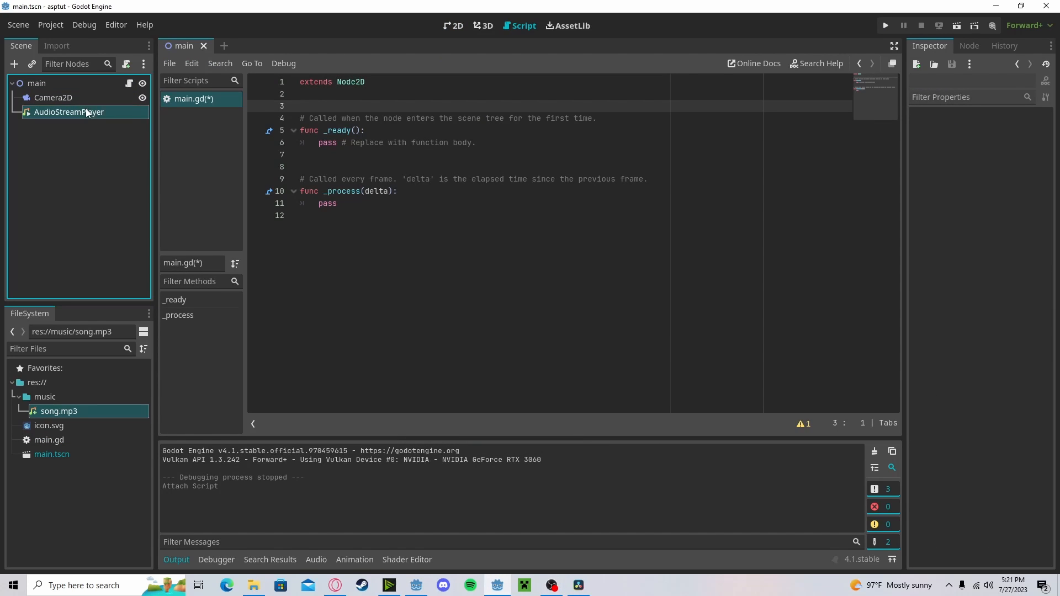
text(@onready var asp = $AudioStreamPlayer)
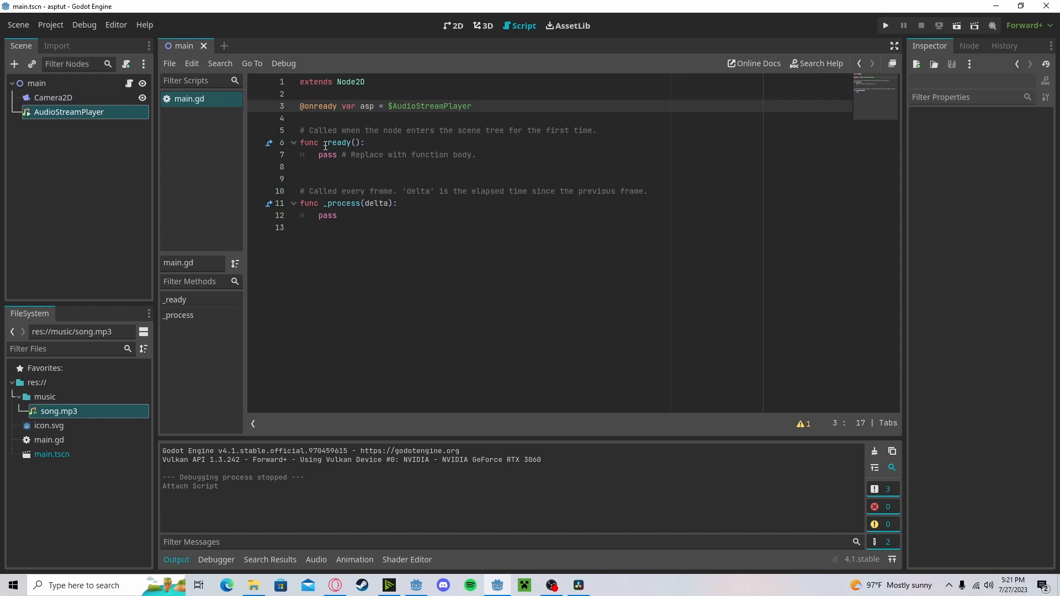
text(as)
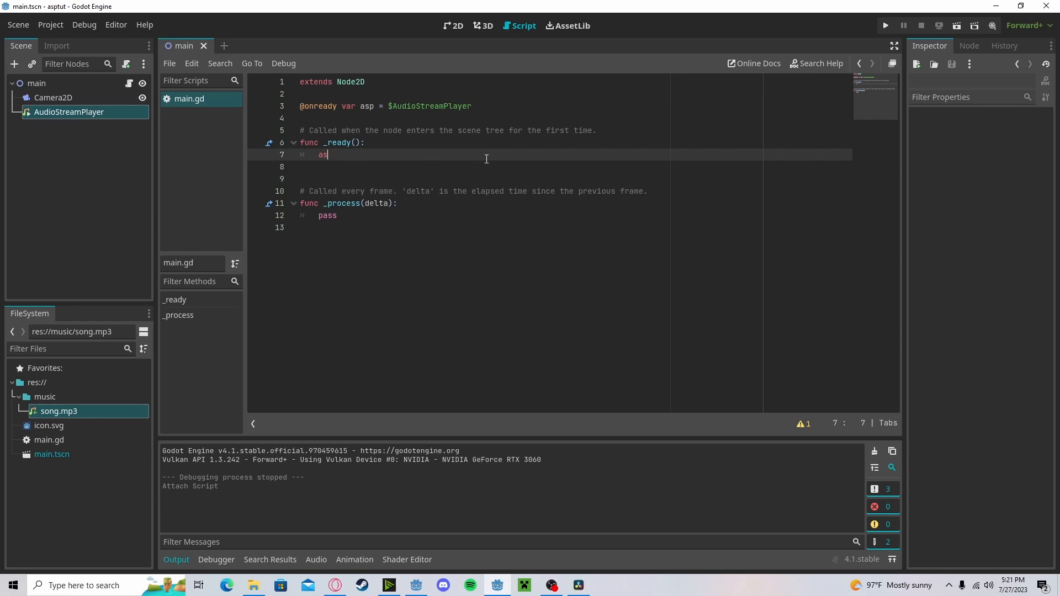
text(p.play())
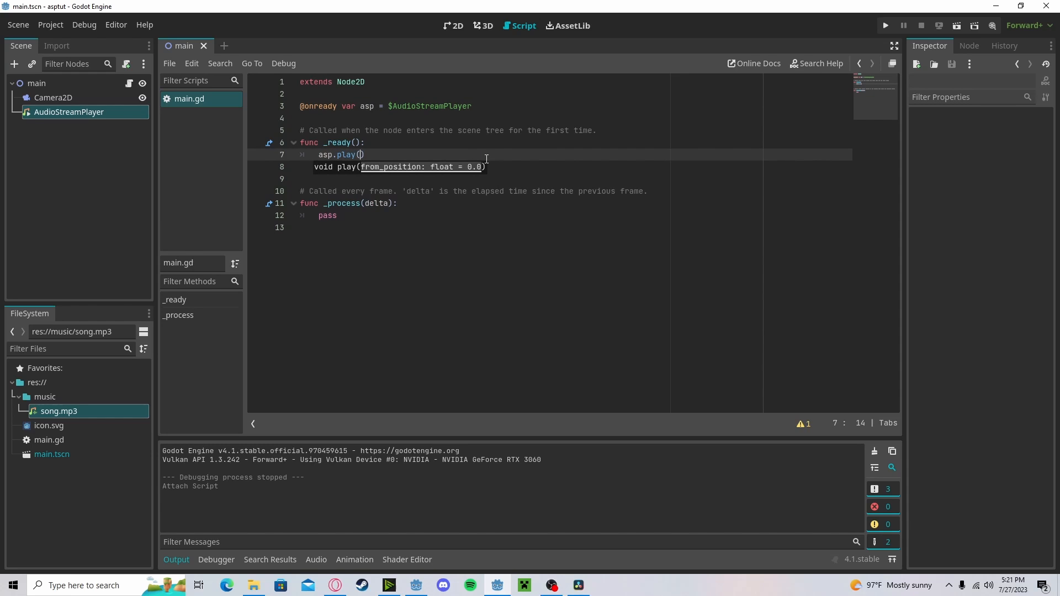
Turn off the AudioStreamPlayer's Autoplay and go back to the script
click(988, 211)
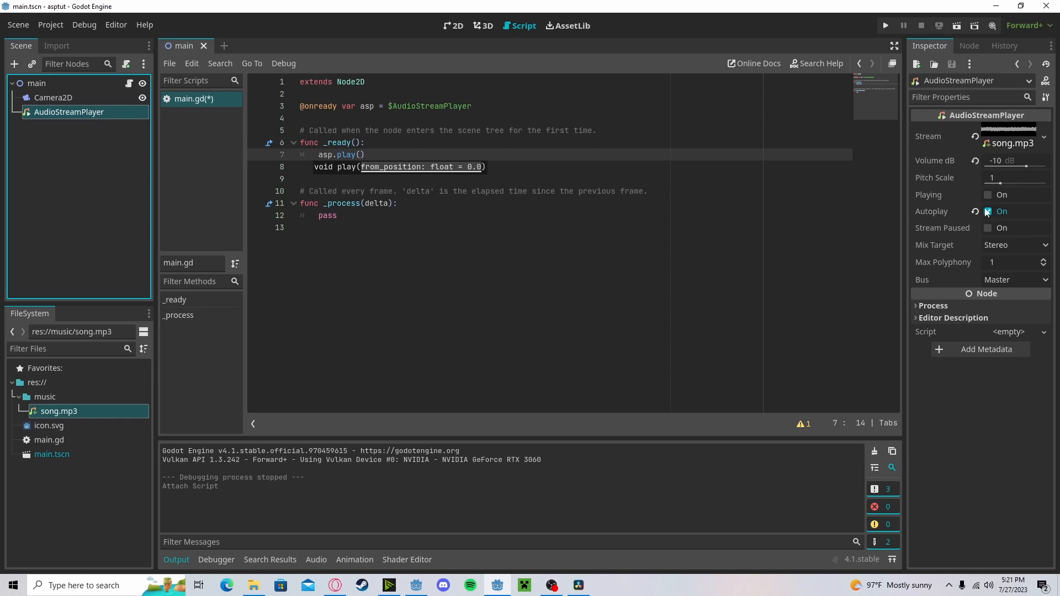
click(987, 211)
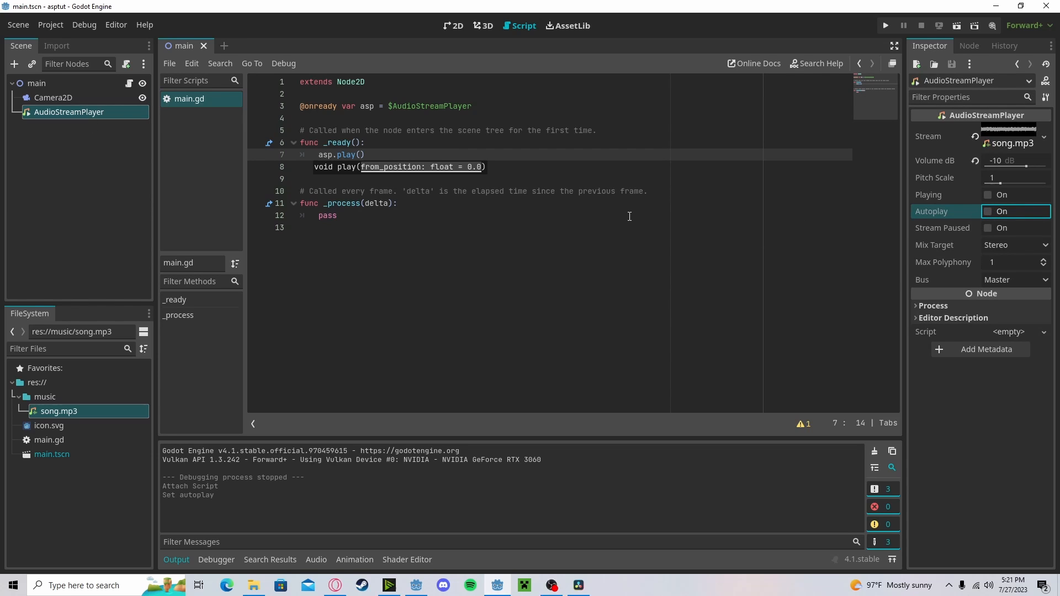
click(968, 45)
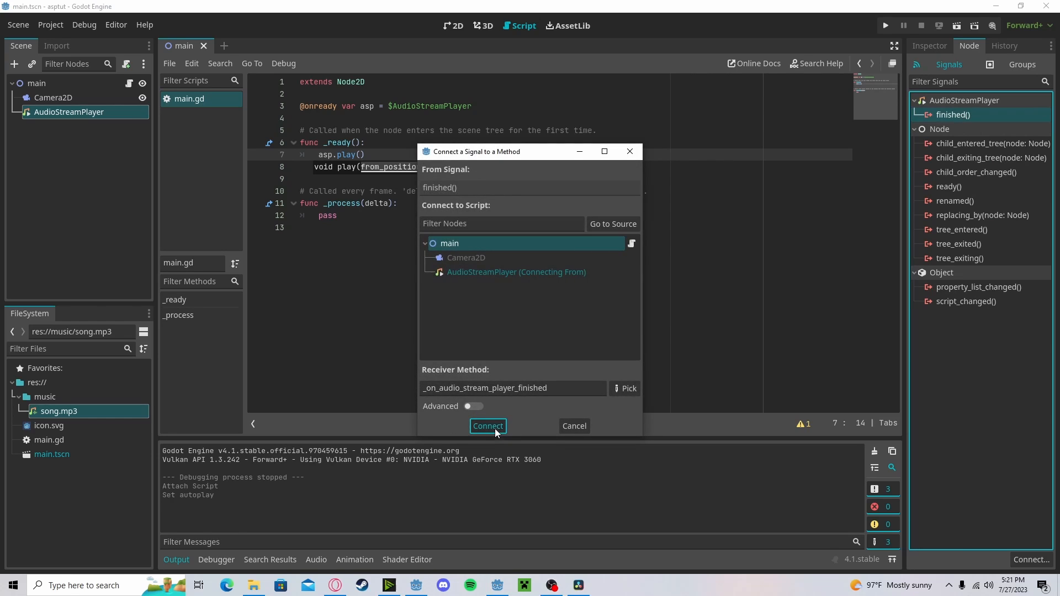
Connect finished() to a handler calling asp.play() and declare var volume = -10
click(488, 425)
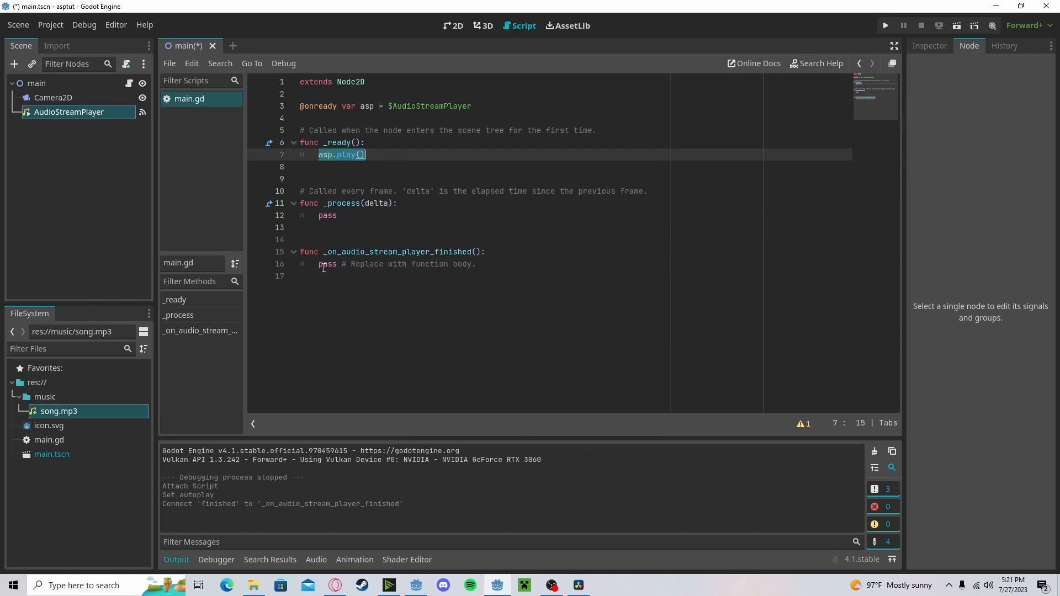
text(asp.play())
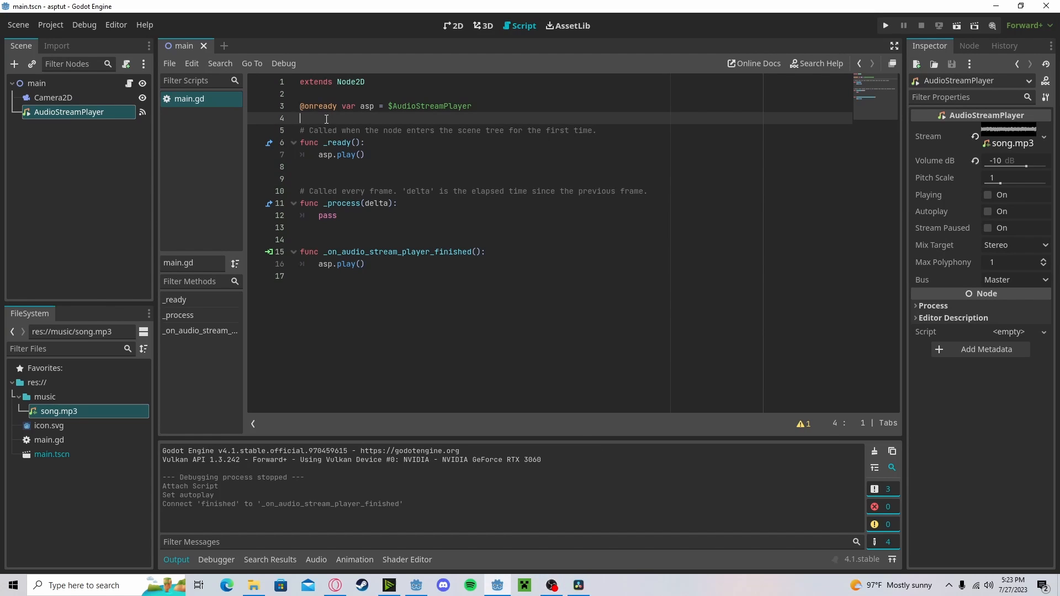
text(var colume)
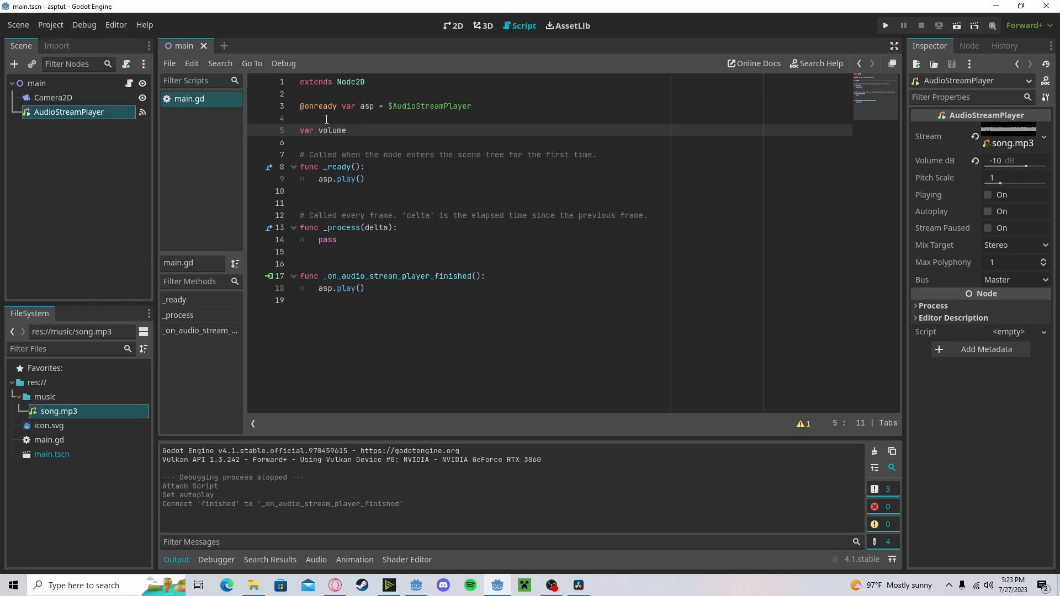
text(= -10)
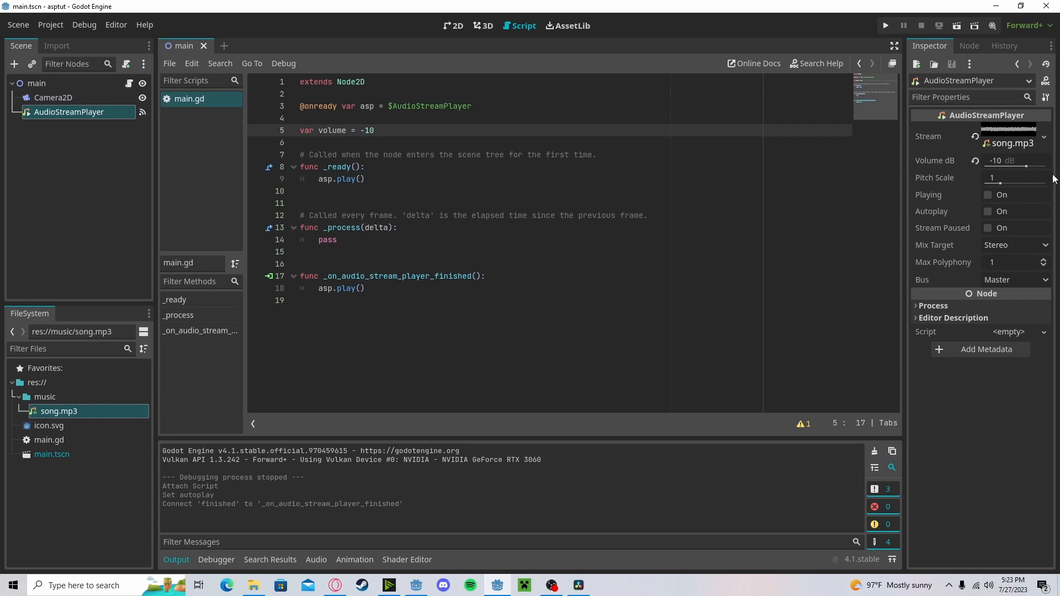
mouse_move(570, 223)
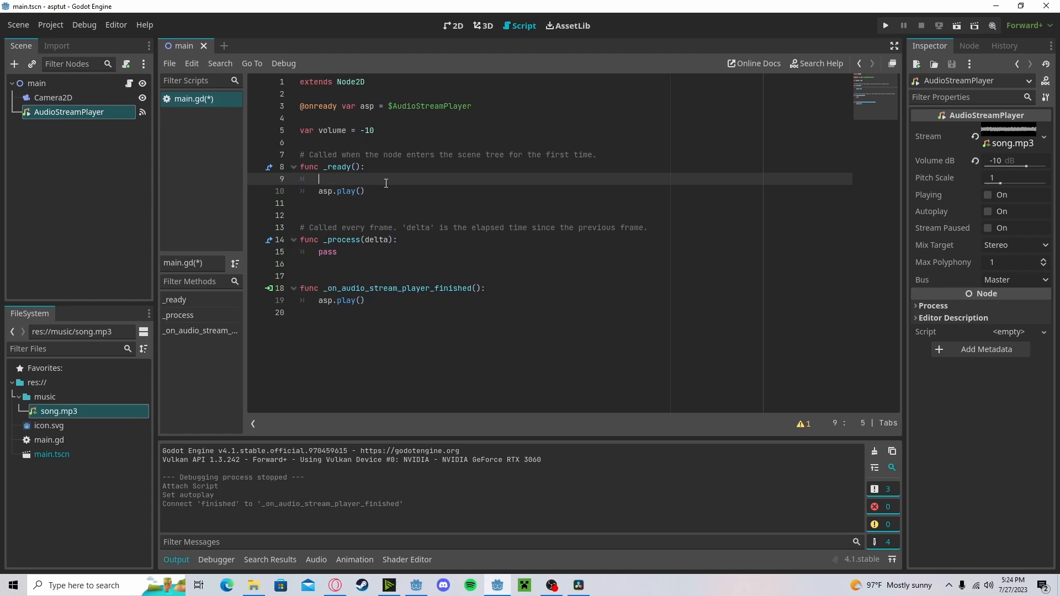
Add AudioServer.set_bus_volume_db(0, volume) before asp.play() in _ready, then end the test run
text(Audio)
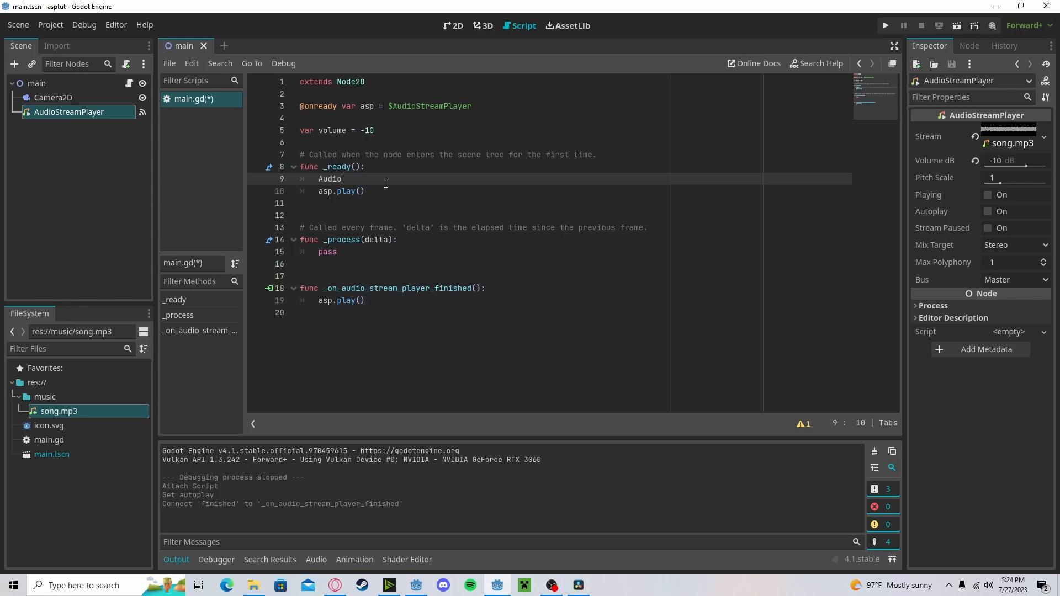
text(Server.set)
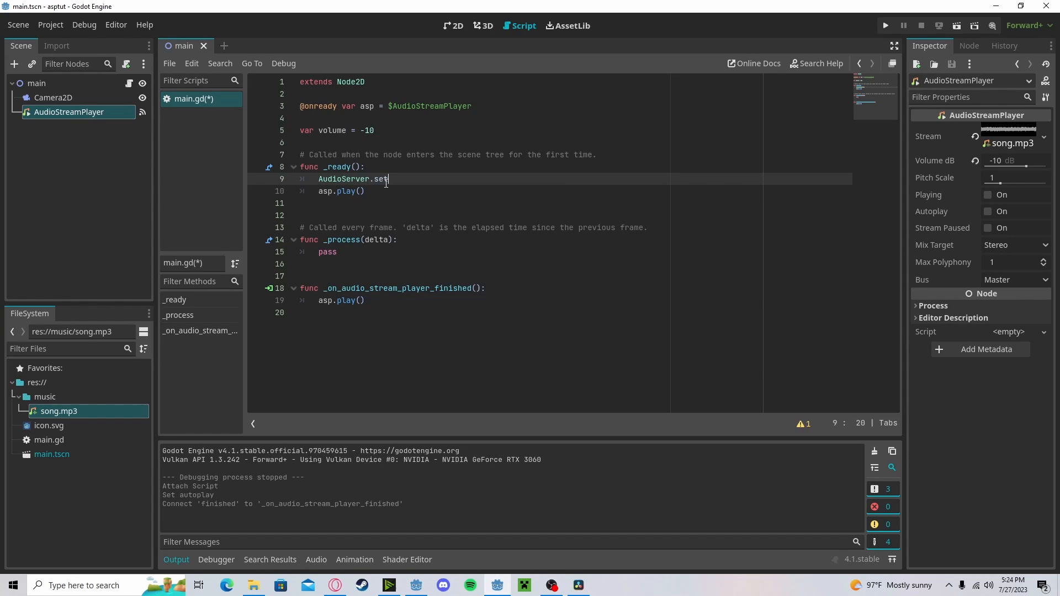
text(_bus_volume_db()
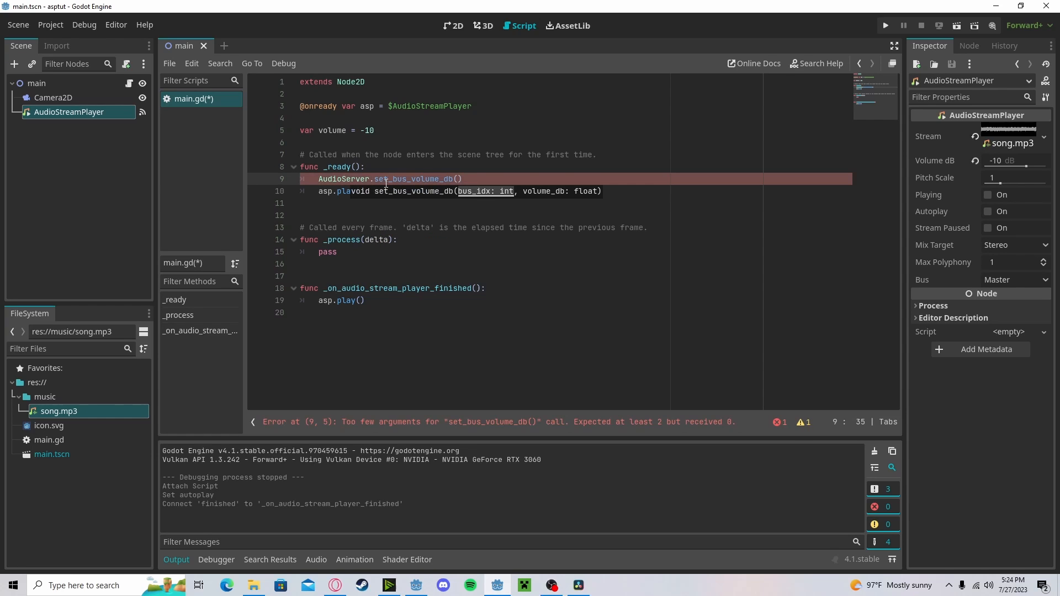
text(0,vol)
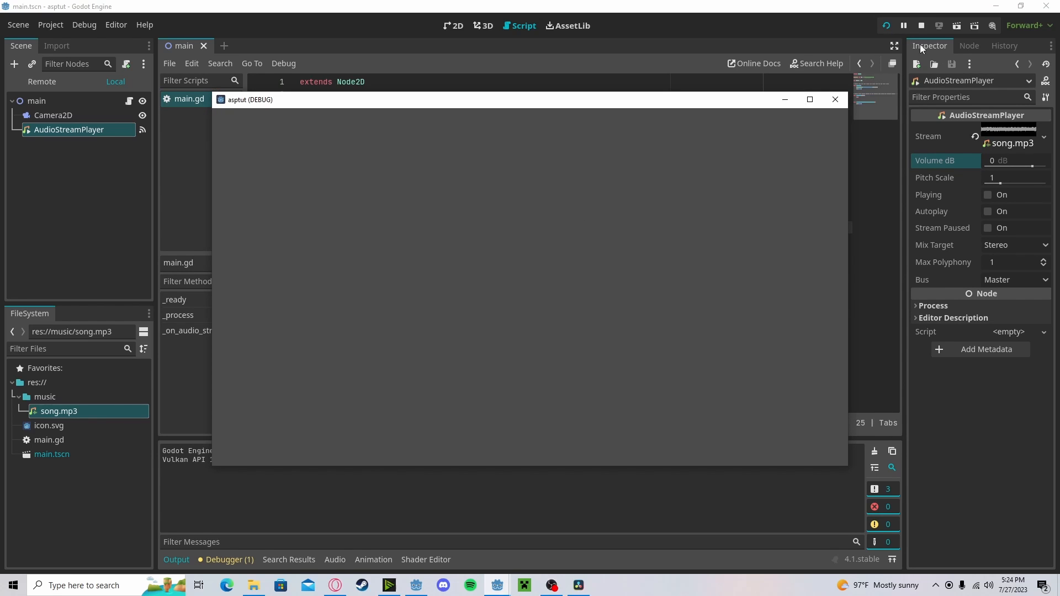
click(835, 99)
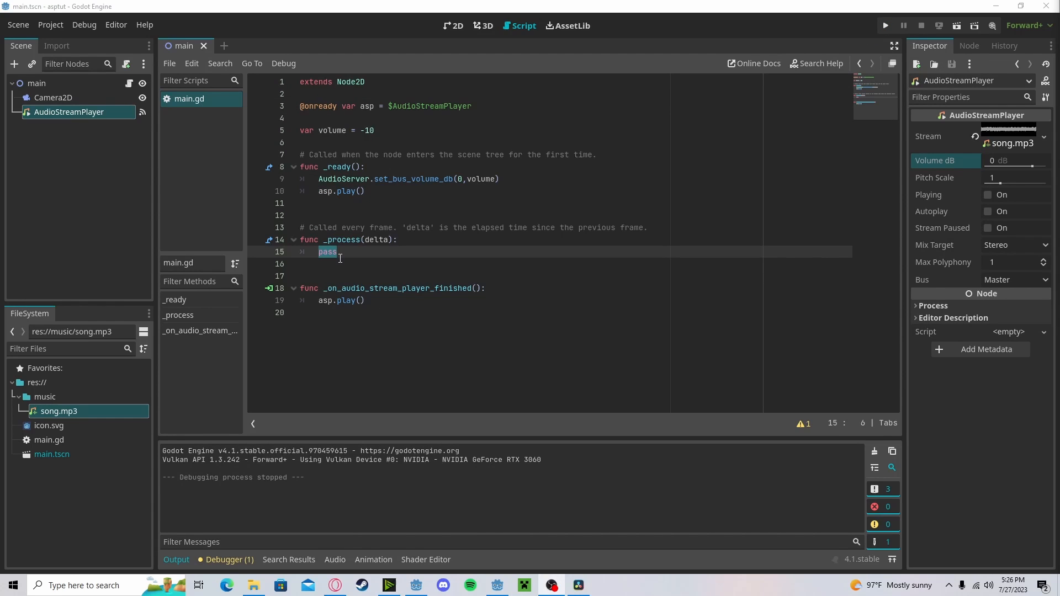
Make _process toggle asp.stream_paused when the pause action is just pressed, then run the scene
text(if)
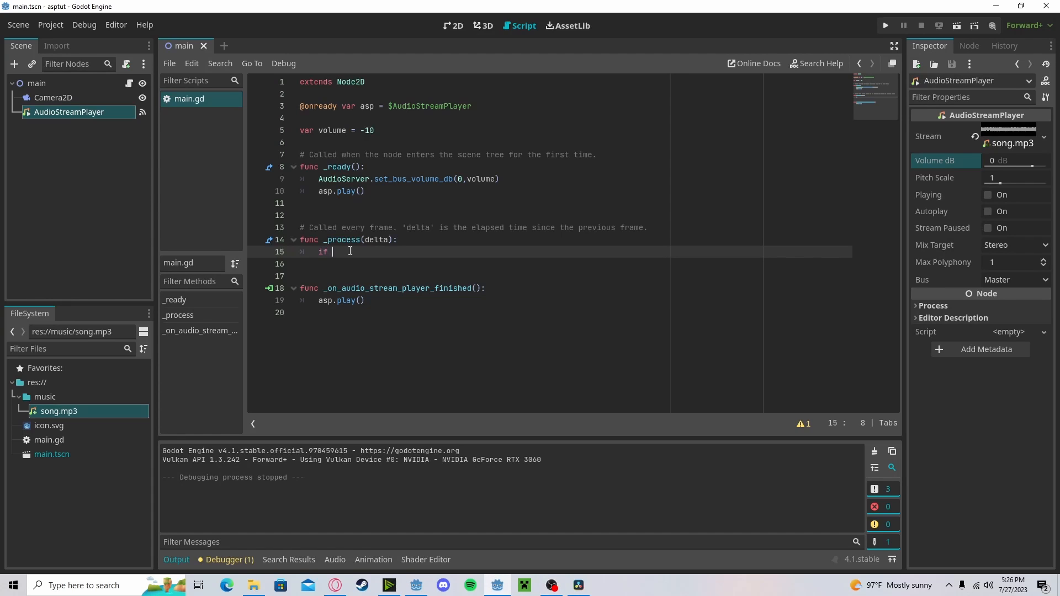
text(Input.)
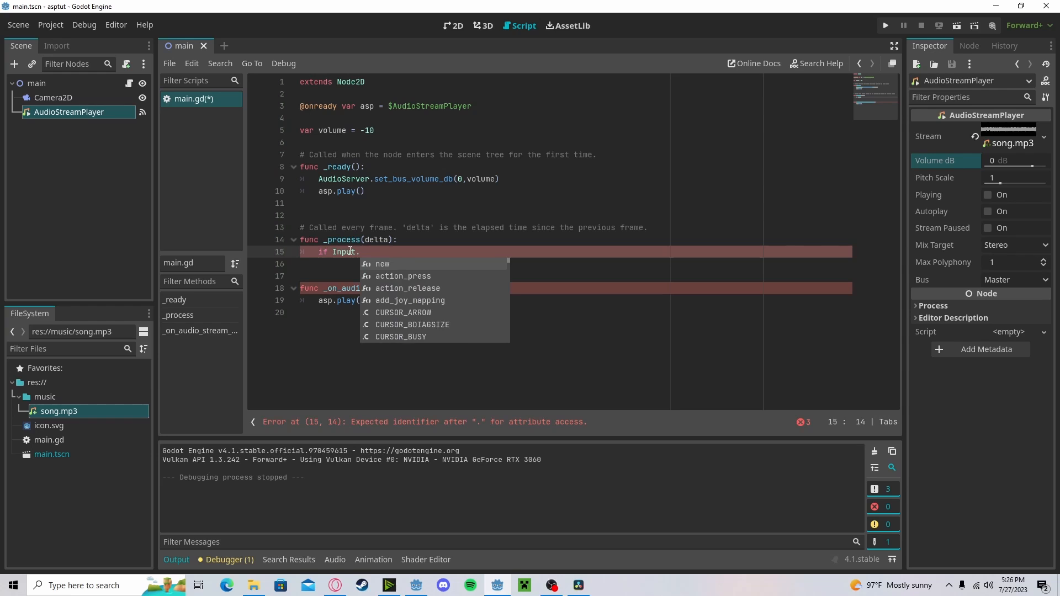
text(is_action_just_pressed("pause"):)
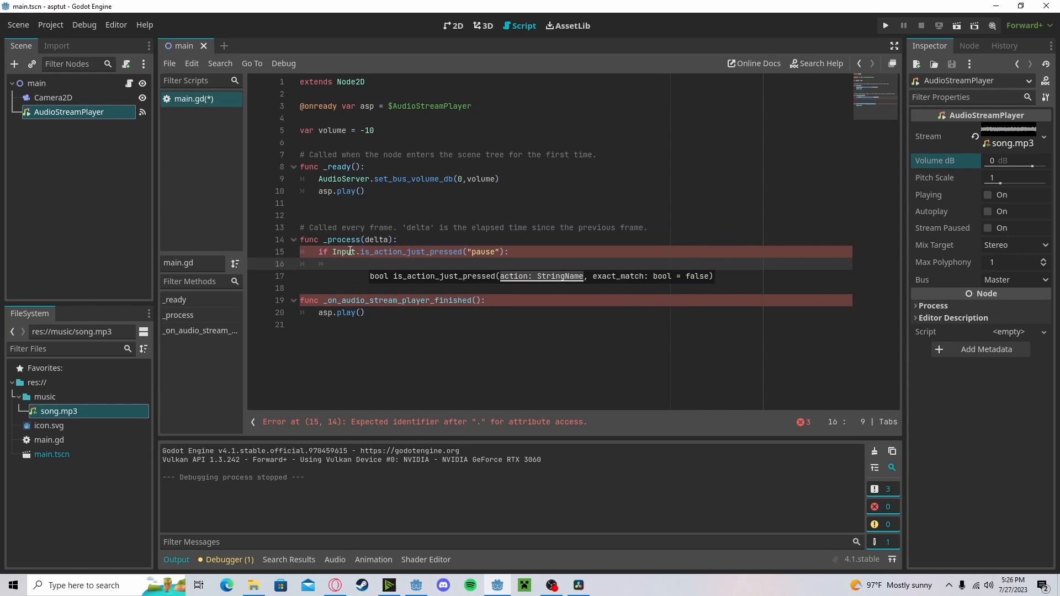
text(asp)
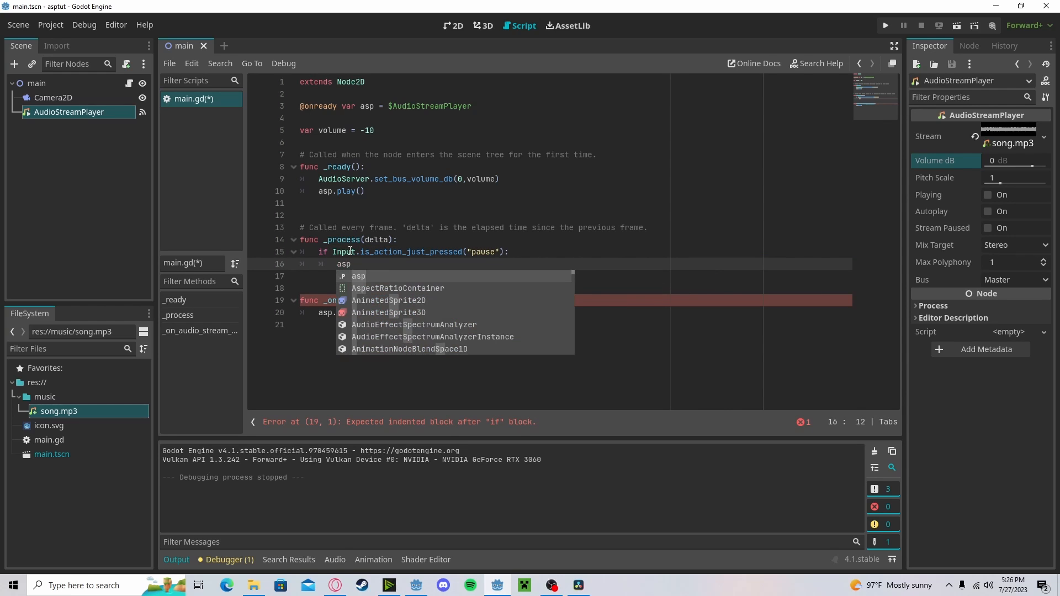
text(.stream_)
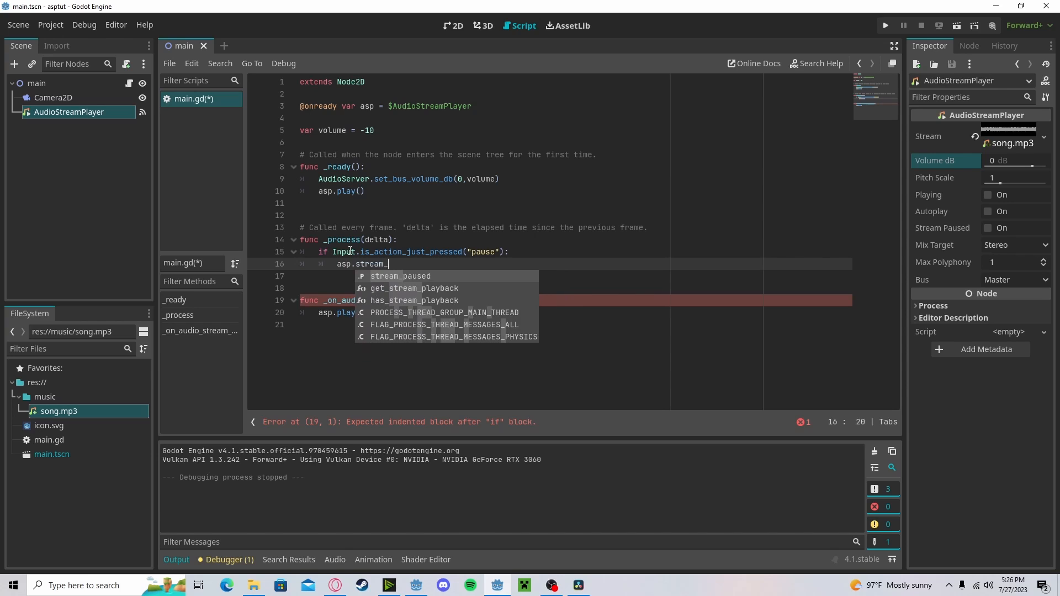
text(paused =)
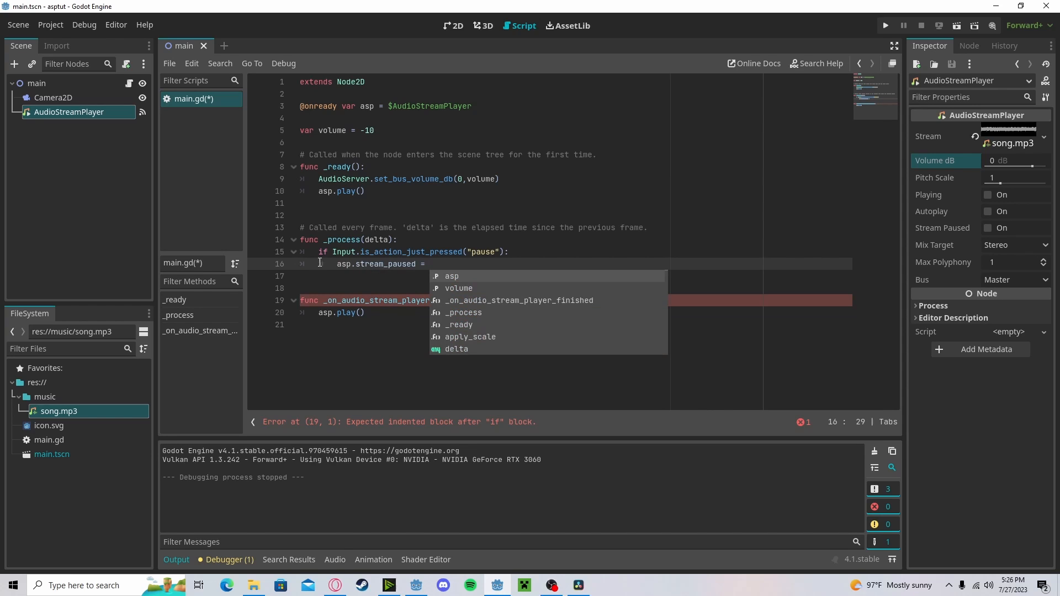
text(!asp)
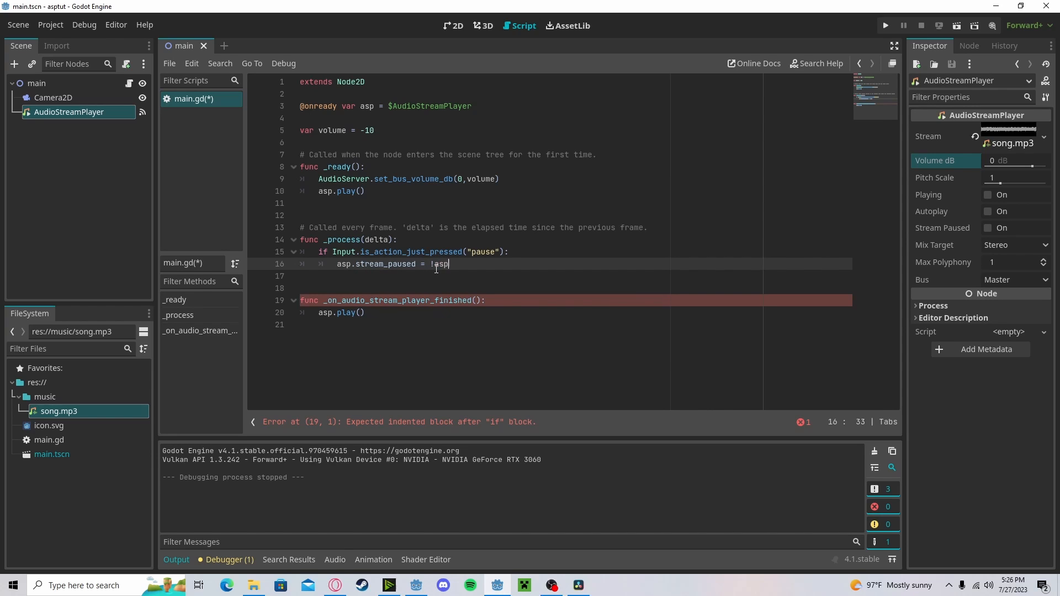
text(stream_paused)
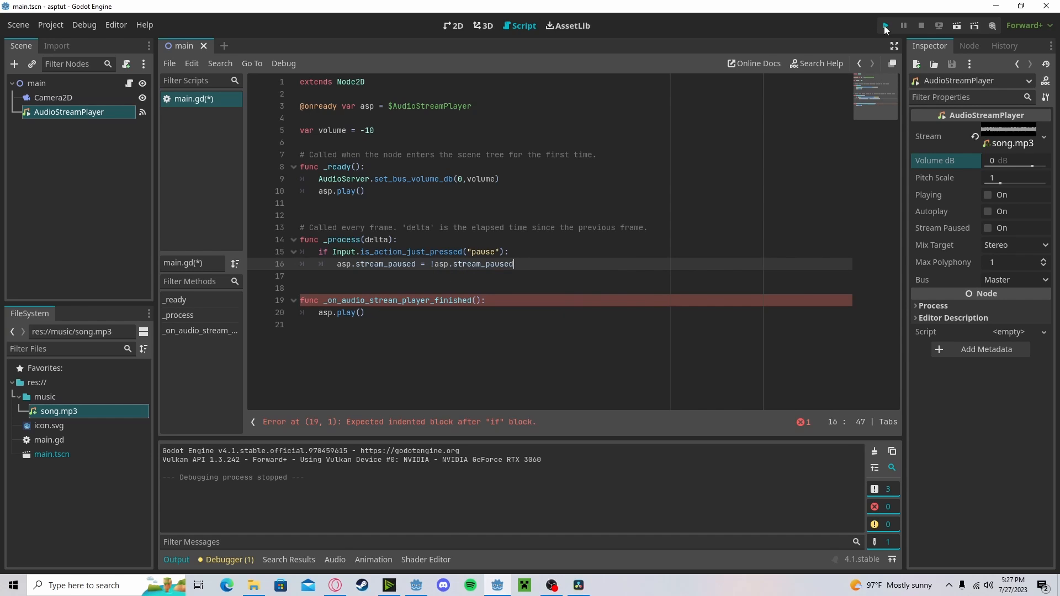
click(885, 25)
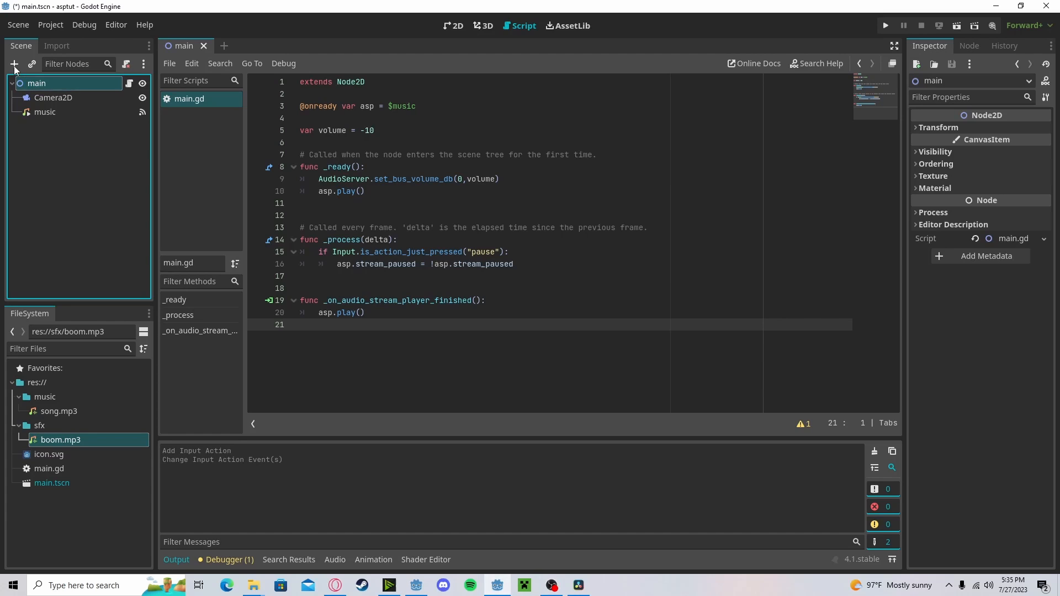
Add an AudioStreamPlayer2D named sound with boom.mp3 at -10 dB, then reopen main.gd
click(14, 64)
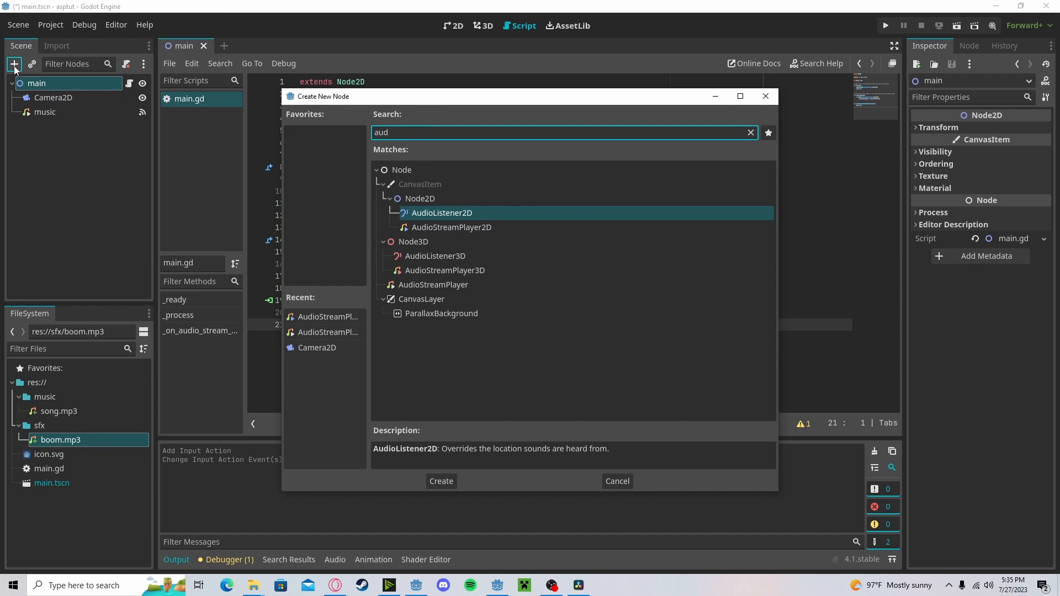
click(441, 481)
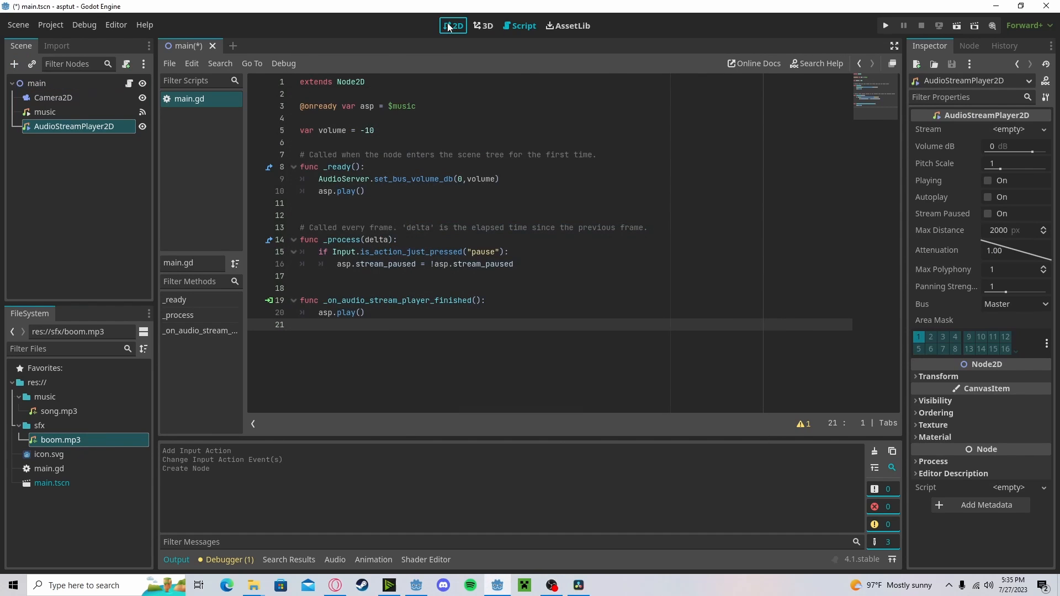
click(453, 25)
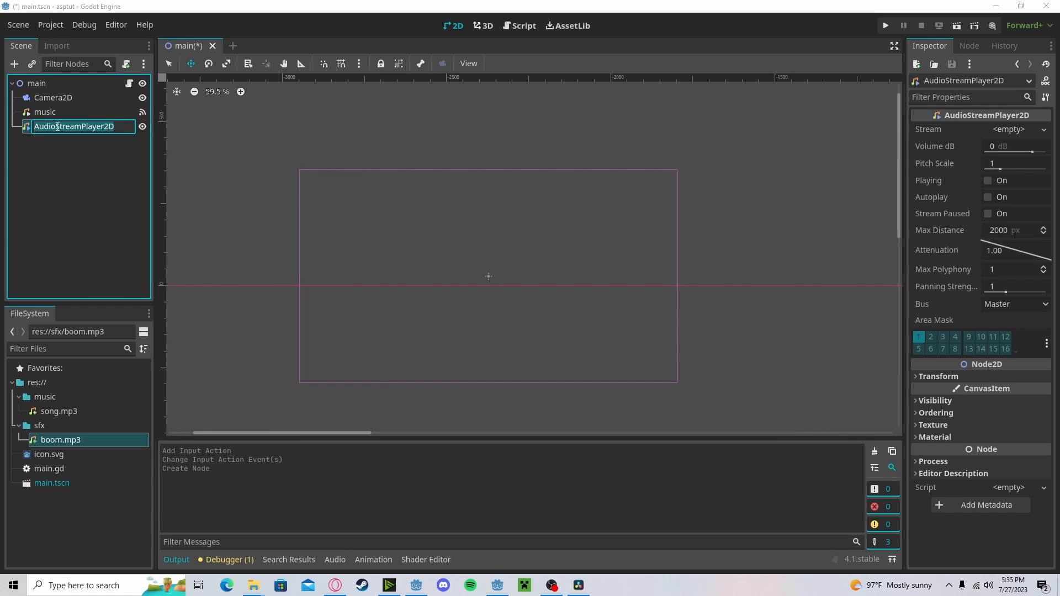
text(sound)
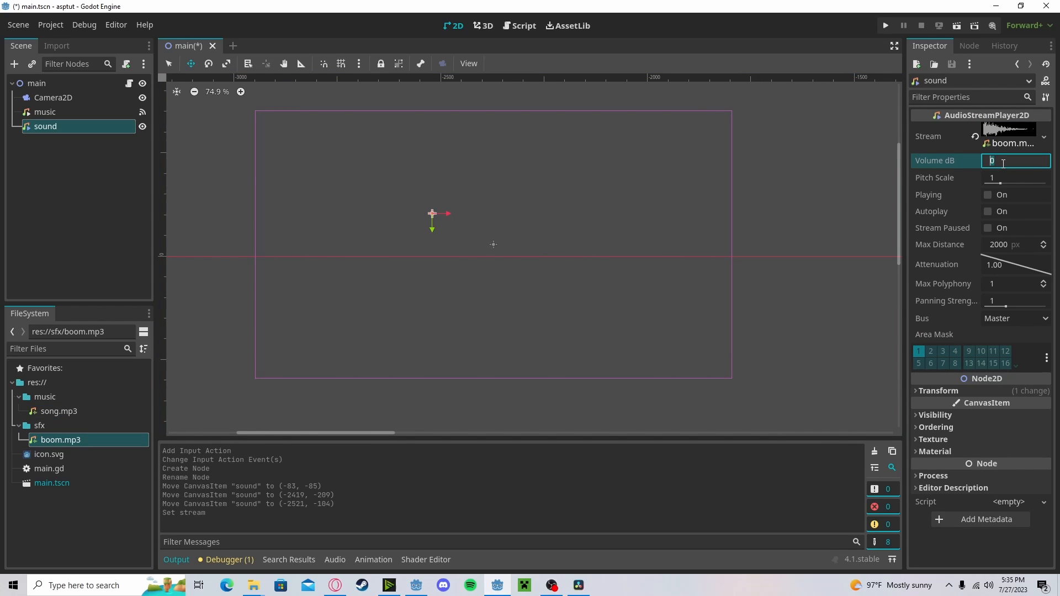
text(-10)
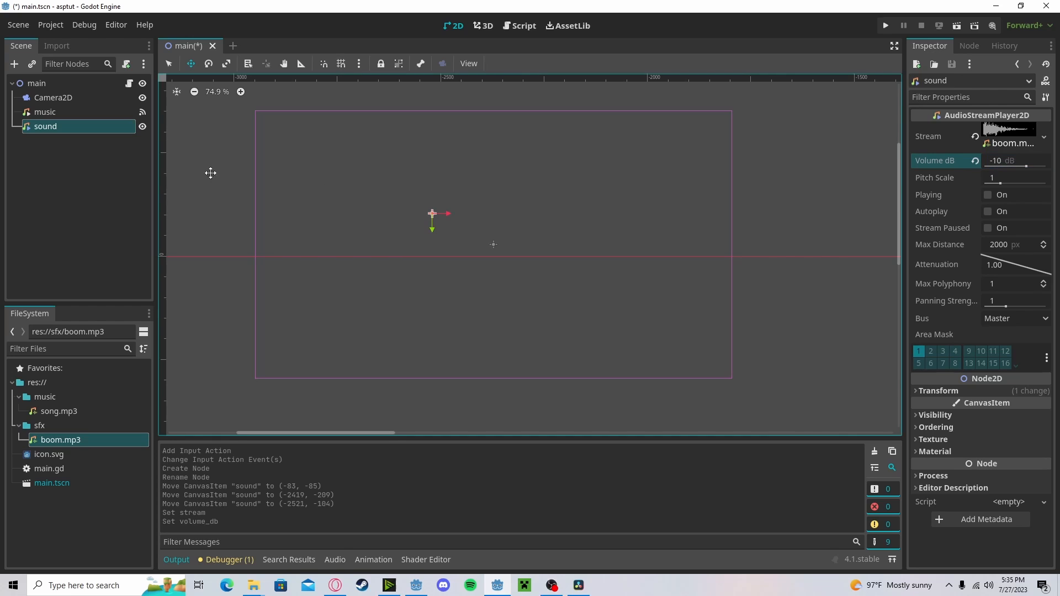
mouse_move(970, 276)
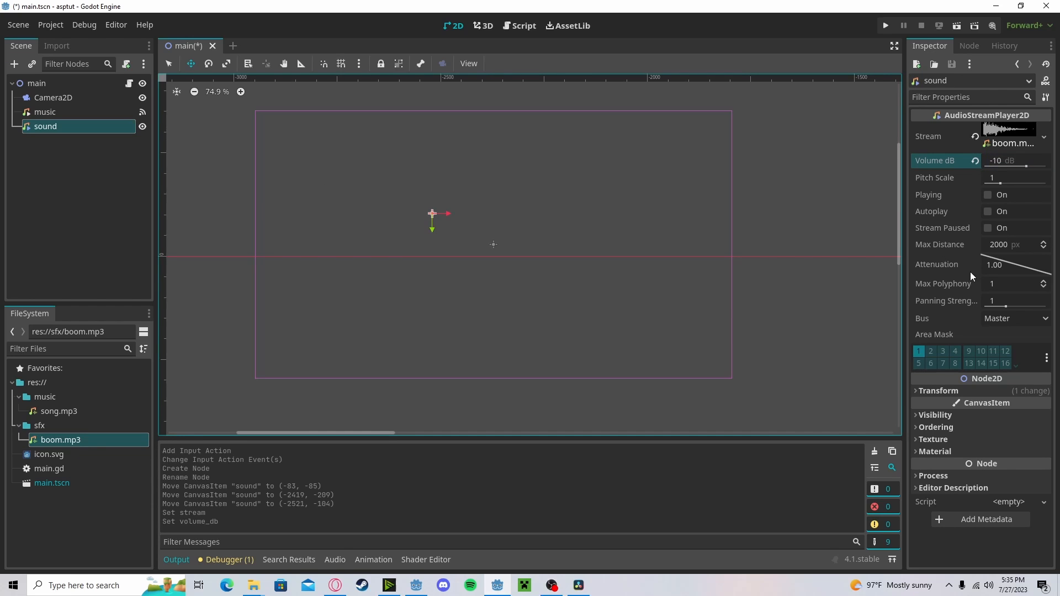
click(519, 26)
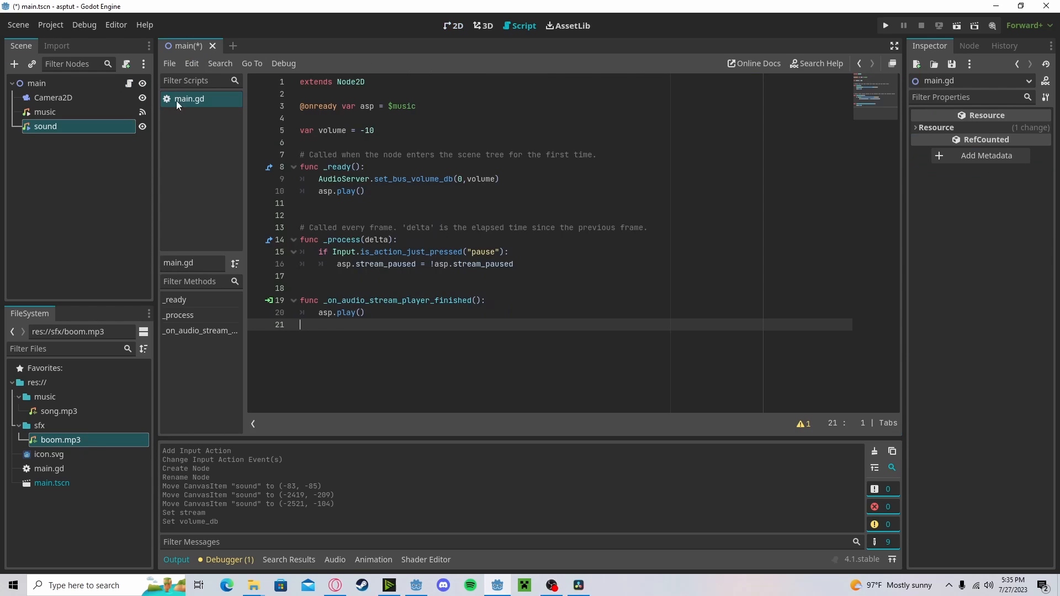
text(if)
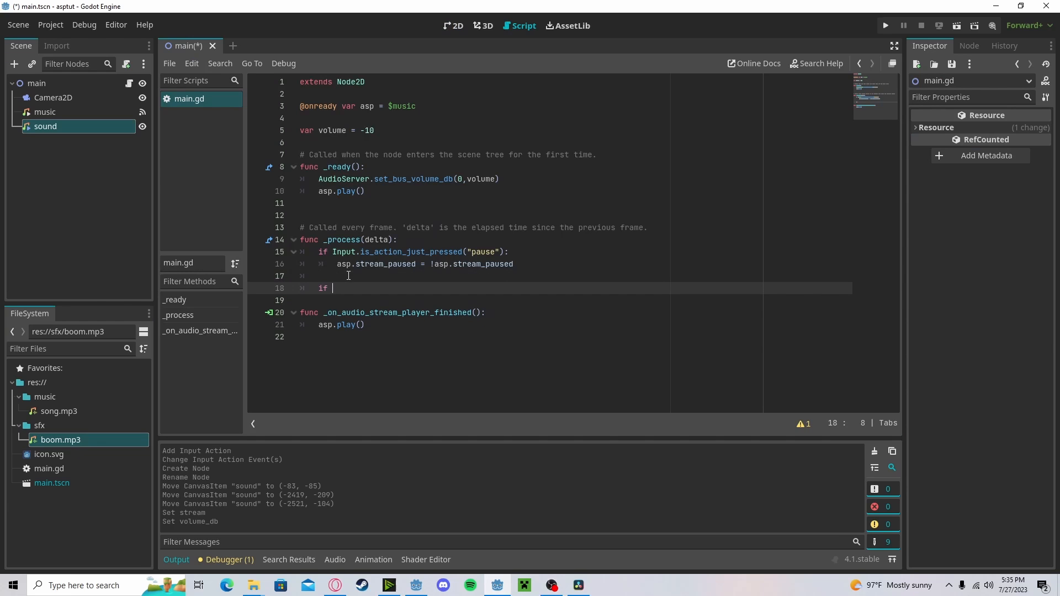
text(Inpu)
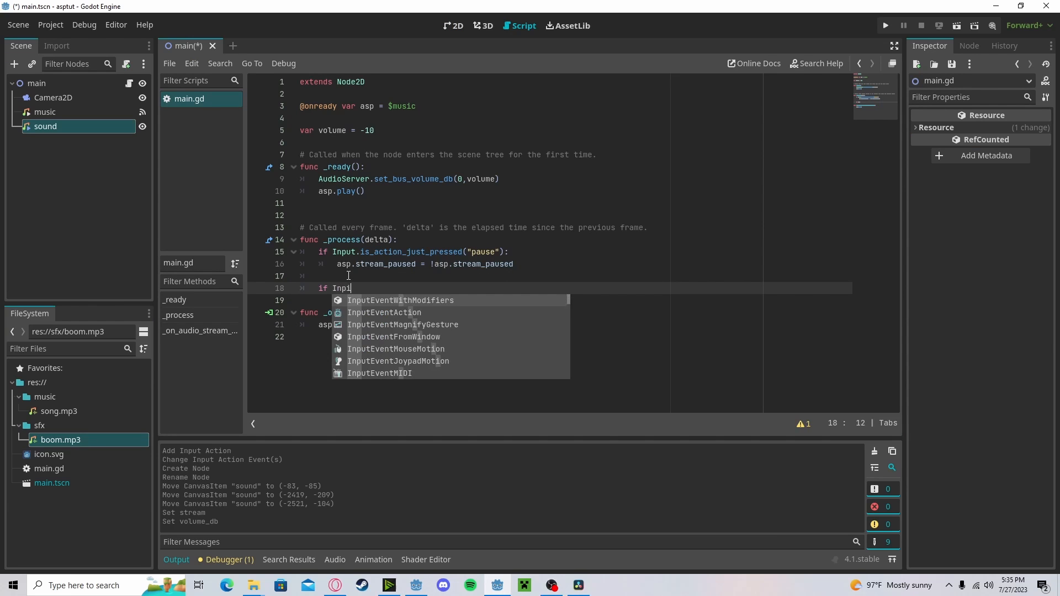
text(t.os)
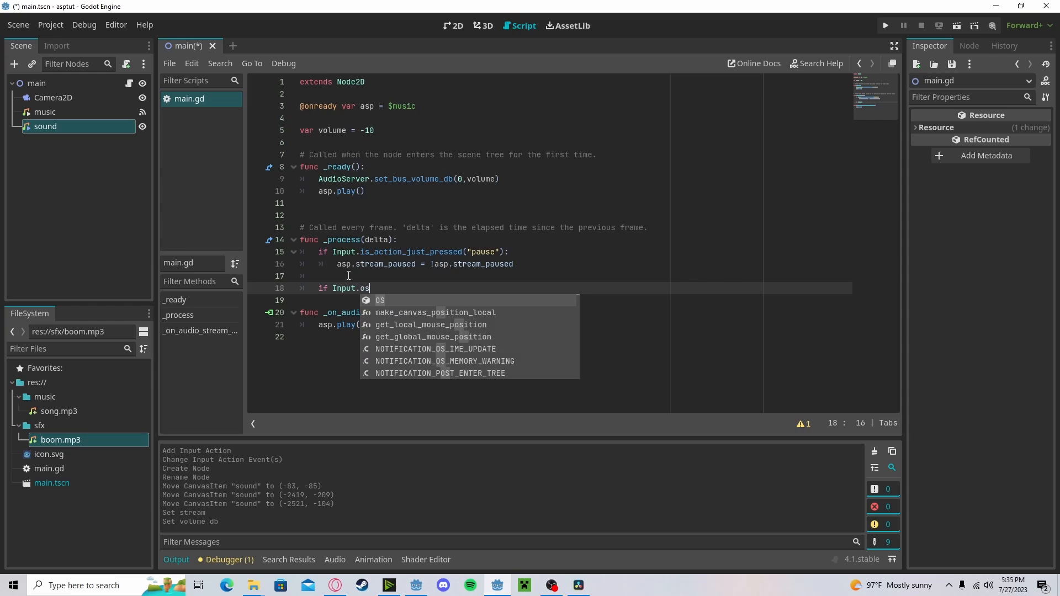
text(is_action_just_pressed("sfx"):)
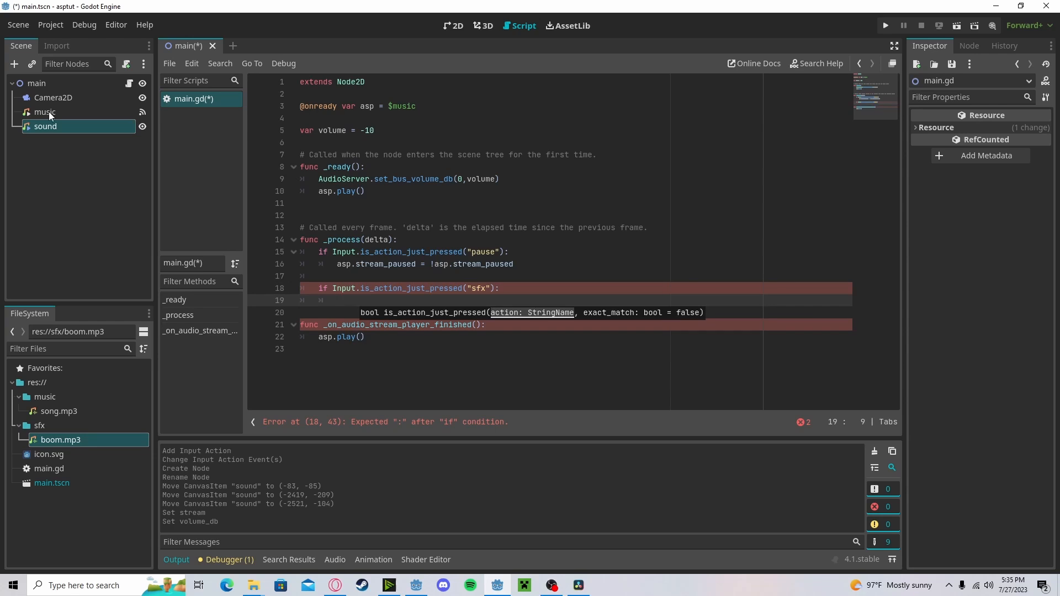
text(@onready var sound = $sound)
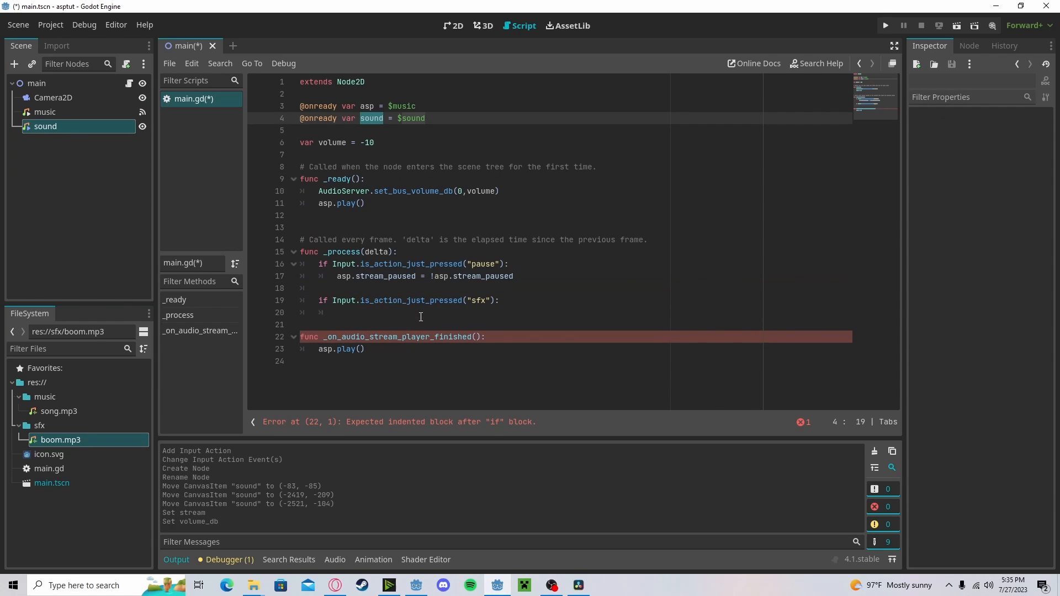
text(sound.play()
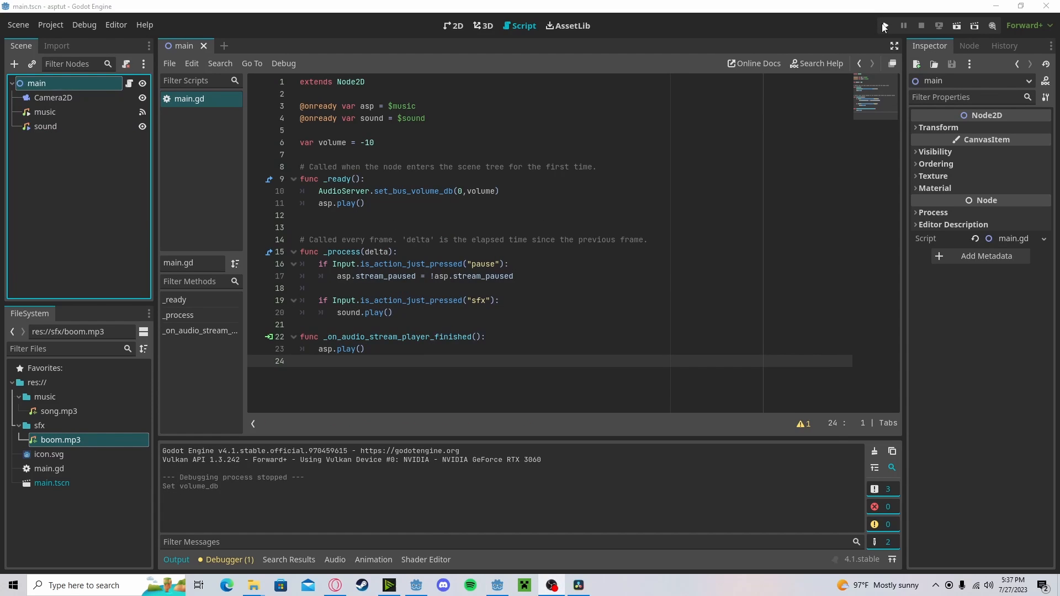
click(886, 26)
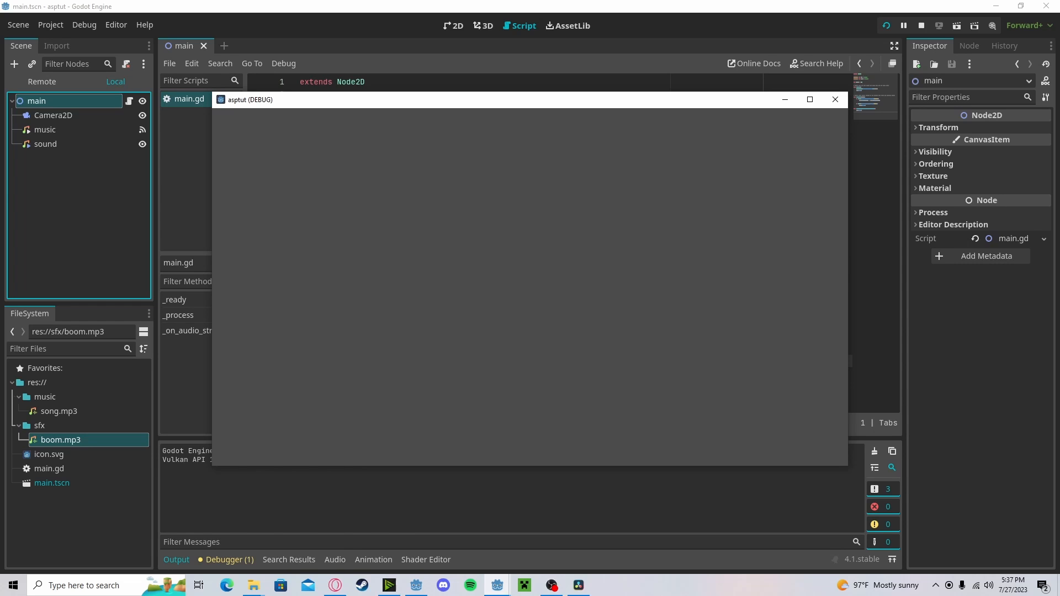
click(835, 100)
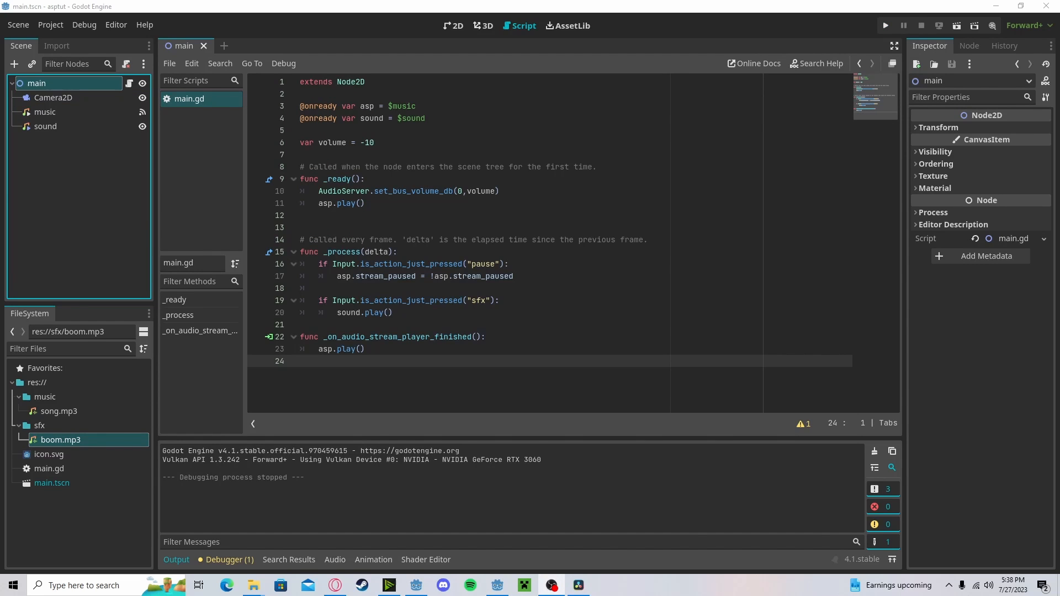